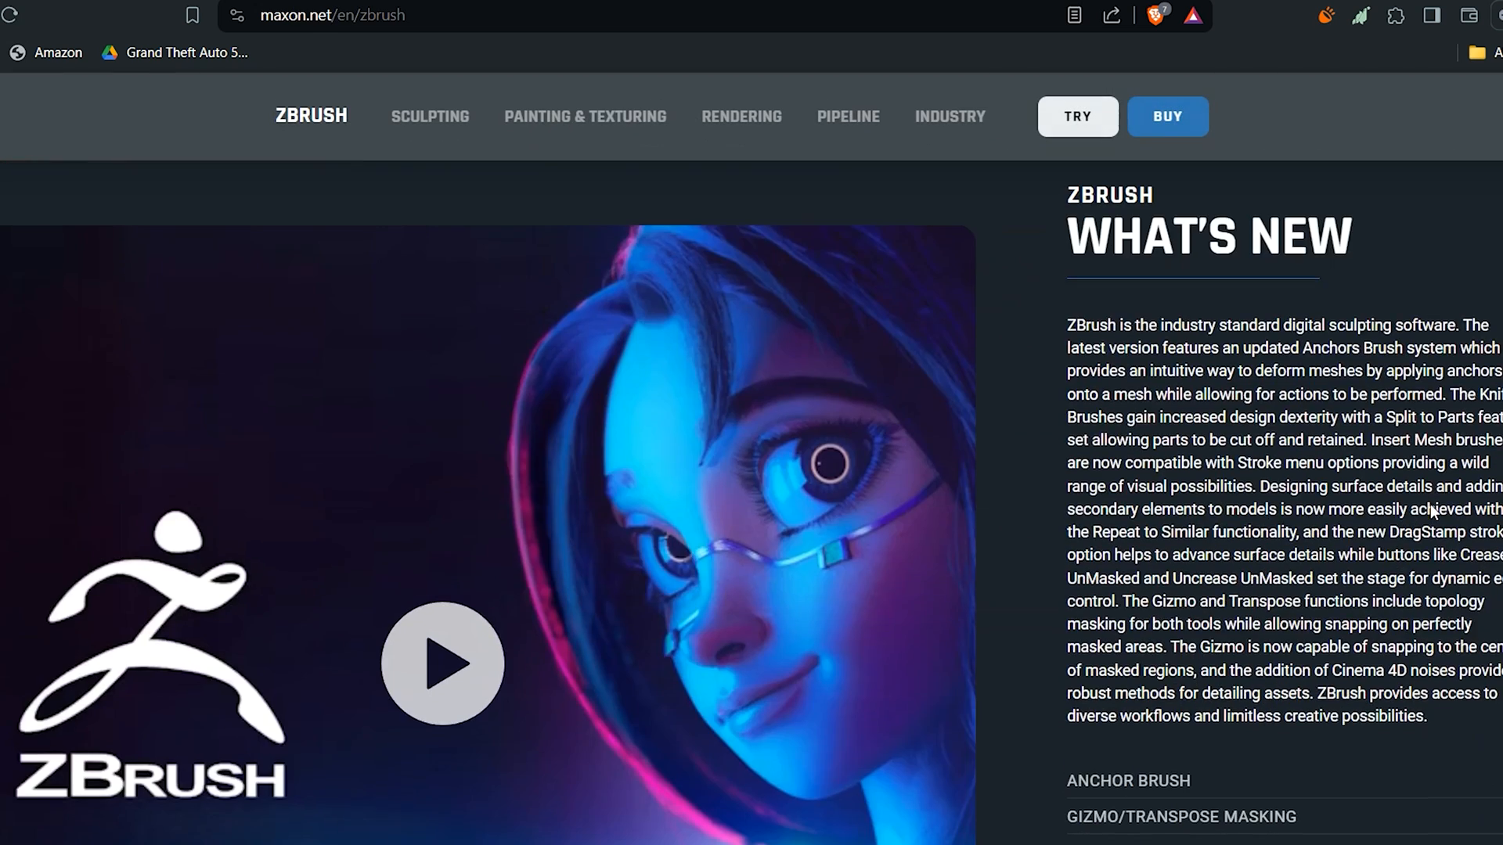
Scroll the ZBrush page past What's New and Digital Sculpting to Painting & Texturing
{"action": "scroll", "scroll_direction": "down", "scroll_amount": 3}
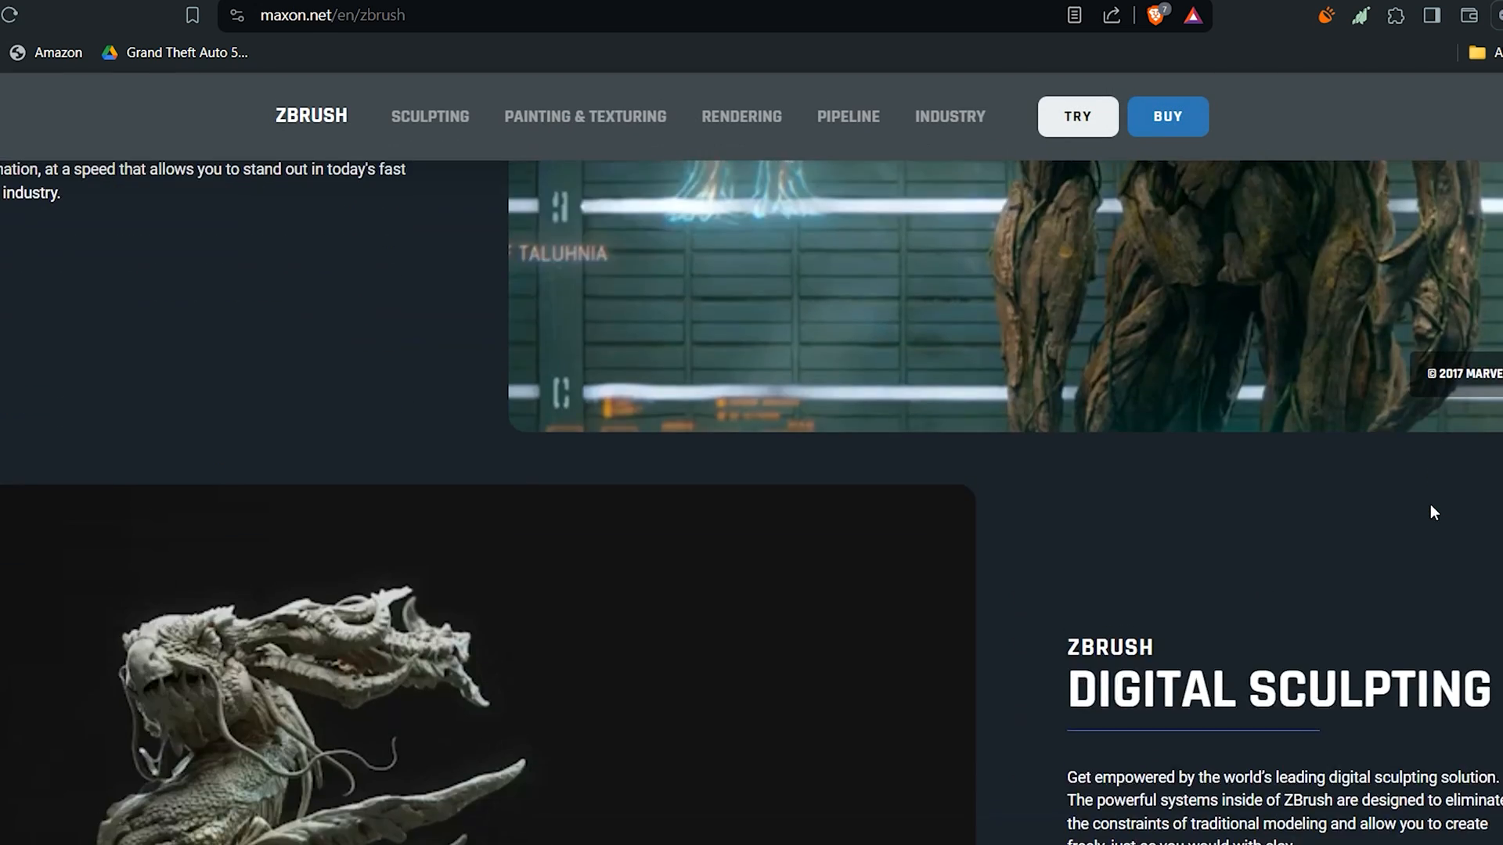
{"action": "scroll", "scroll_direction": "down", "scroll_amount": 3}
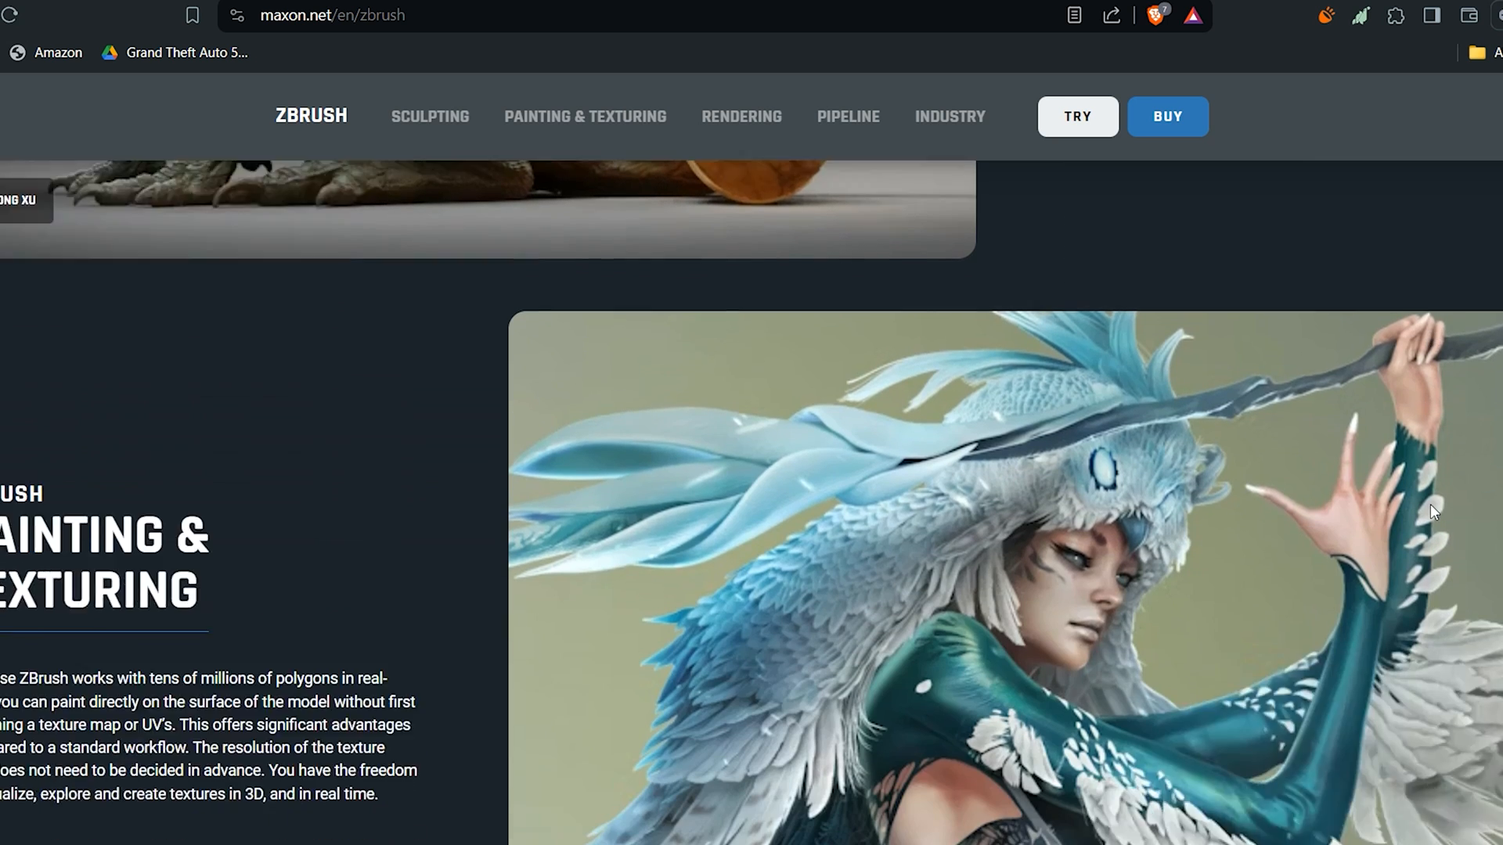
{"action": "scroll", "scroll_direction": "down", "scroll_amount": 3}
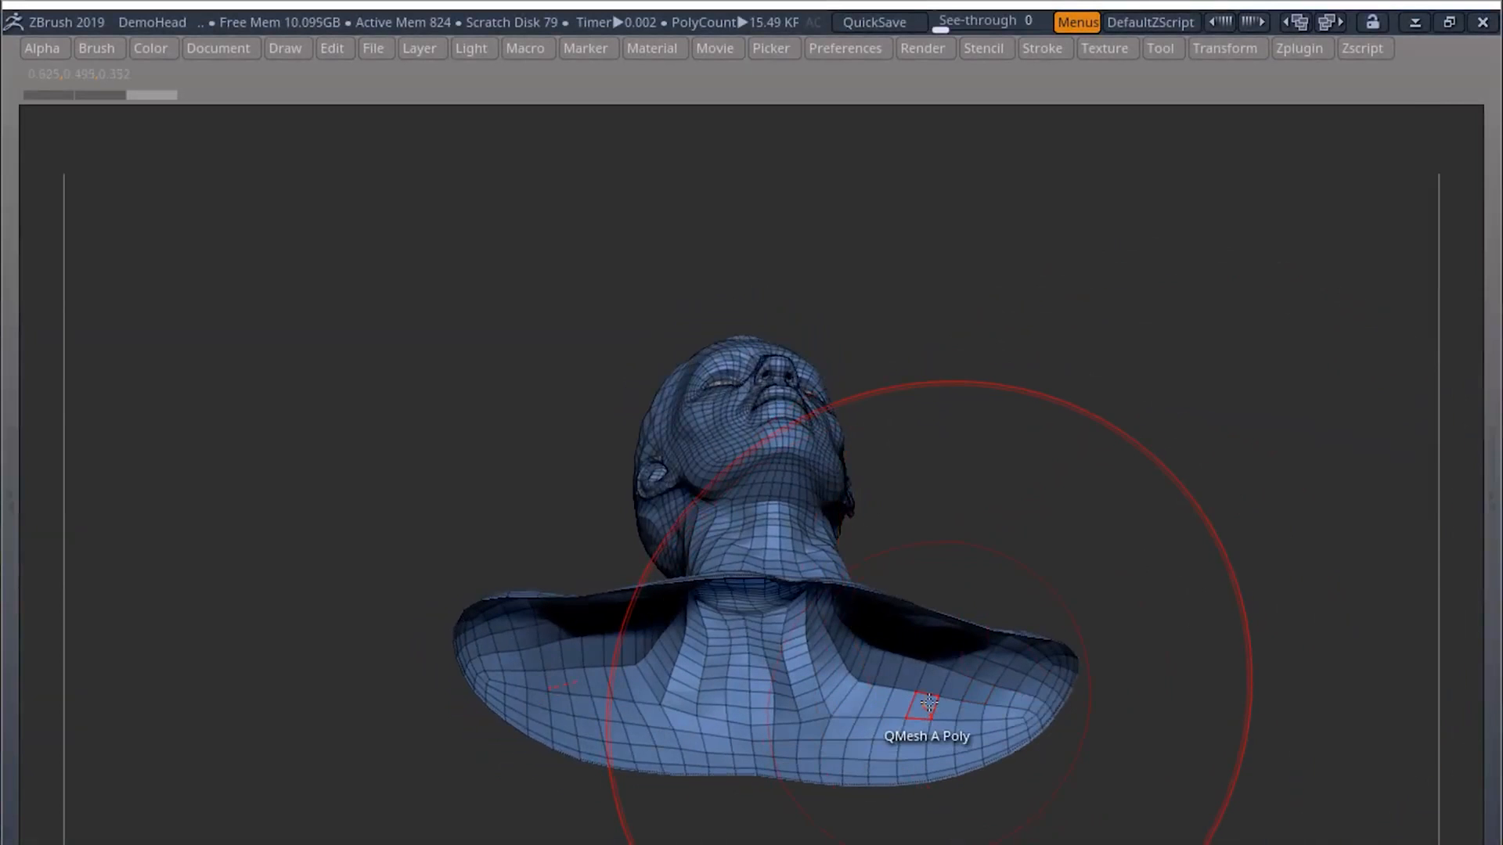
Apply QMesh to the DemoHead polygons and load the Thickness macro at 0.01
{"action": "key", "text": "z"}
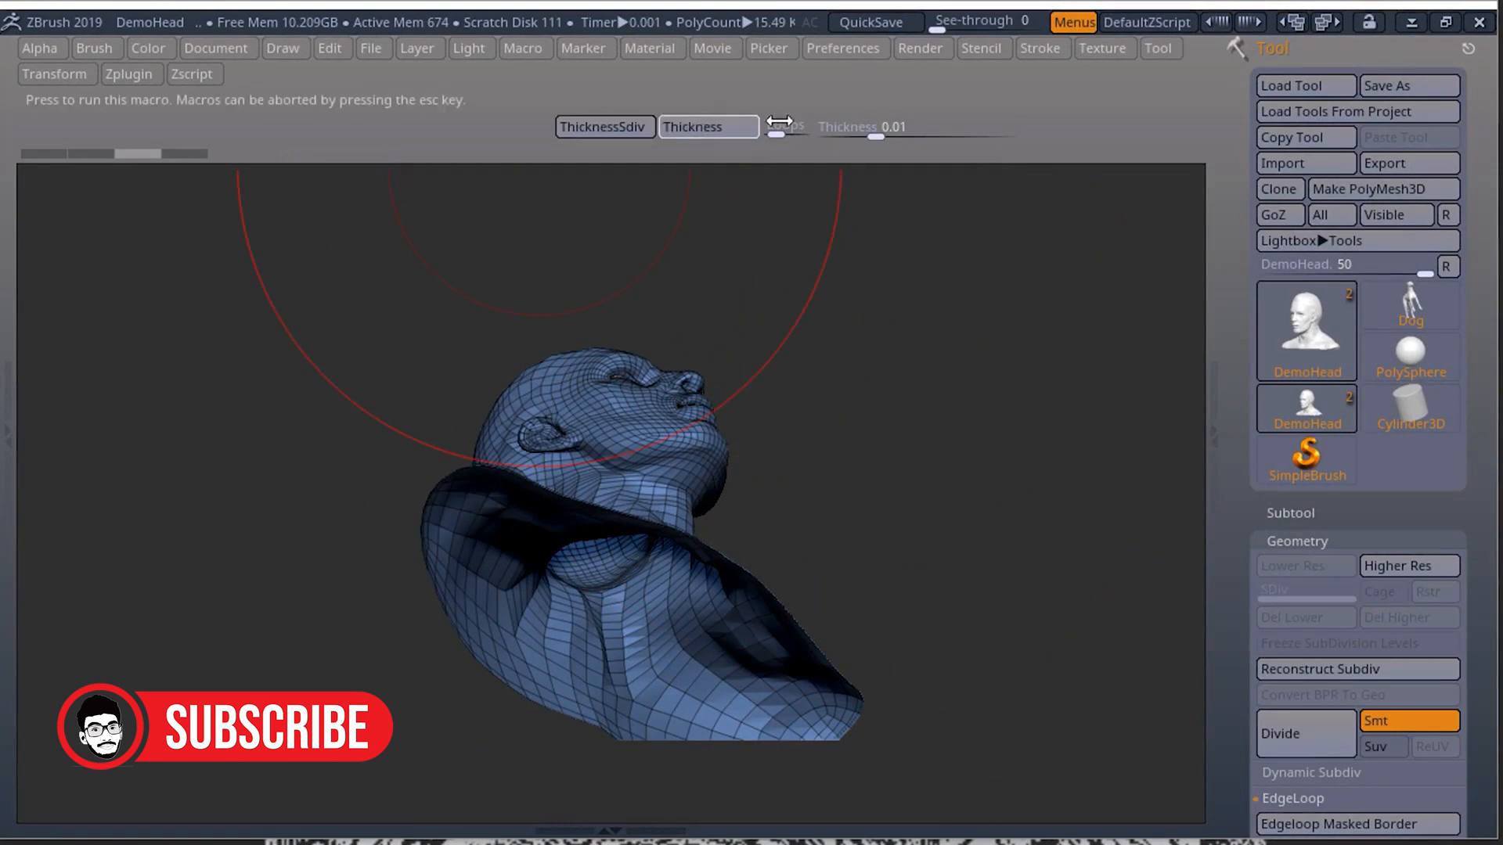
{"action": "mouse_move", "coordinate": [781, 127]}
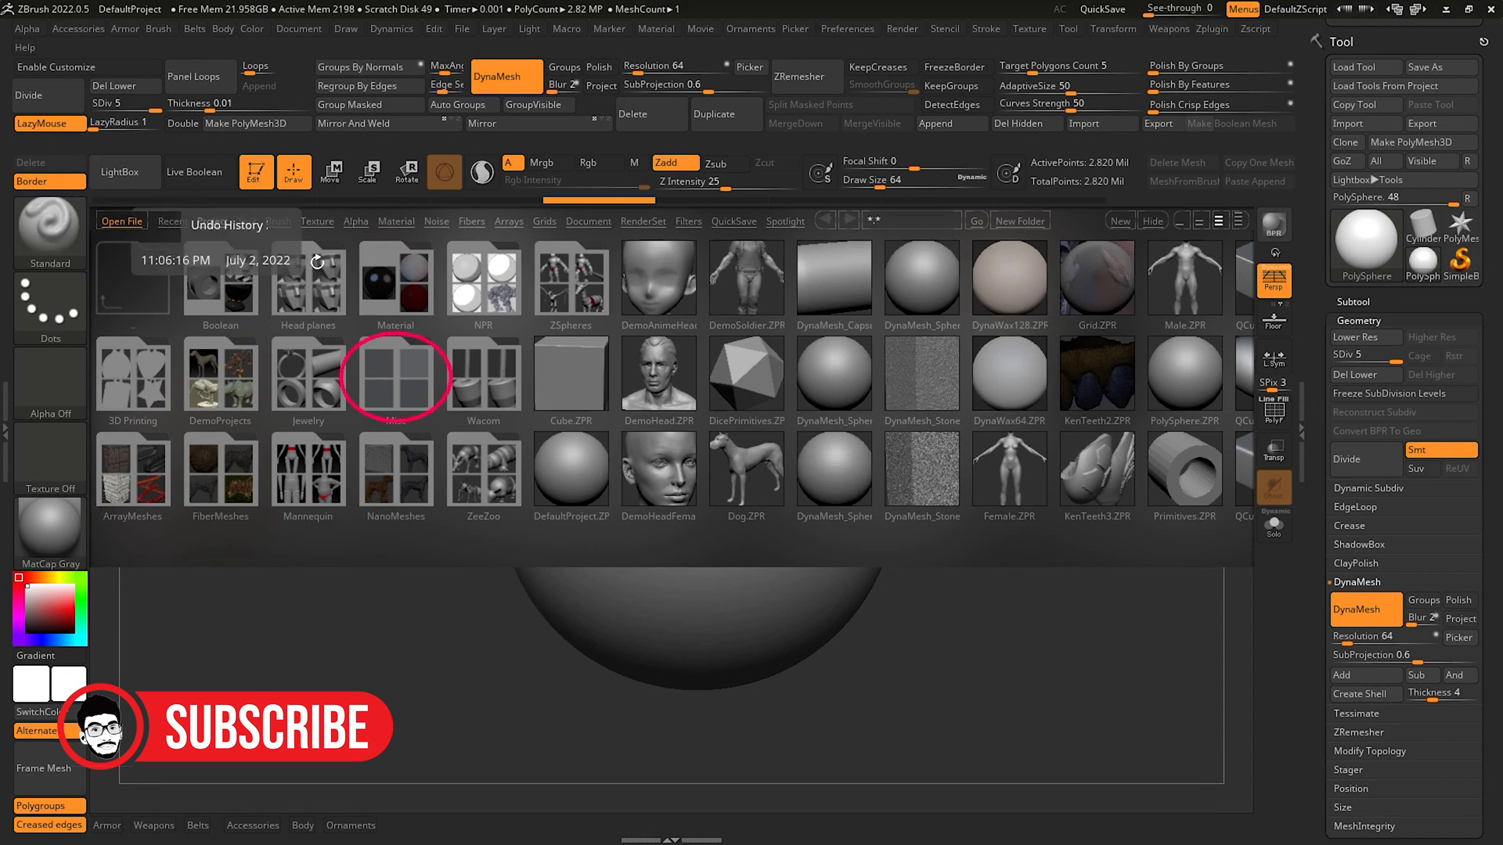
Open a sample folder in the ZBrush LightBox library
{"action": "left_click", "coordinate": [212, 222]}
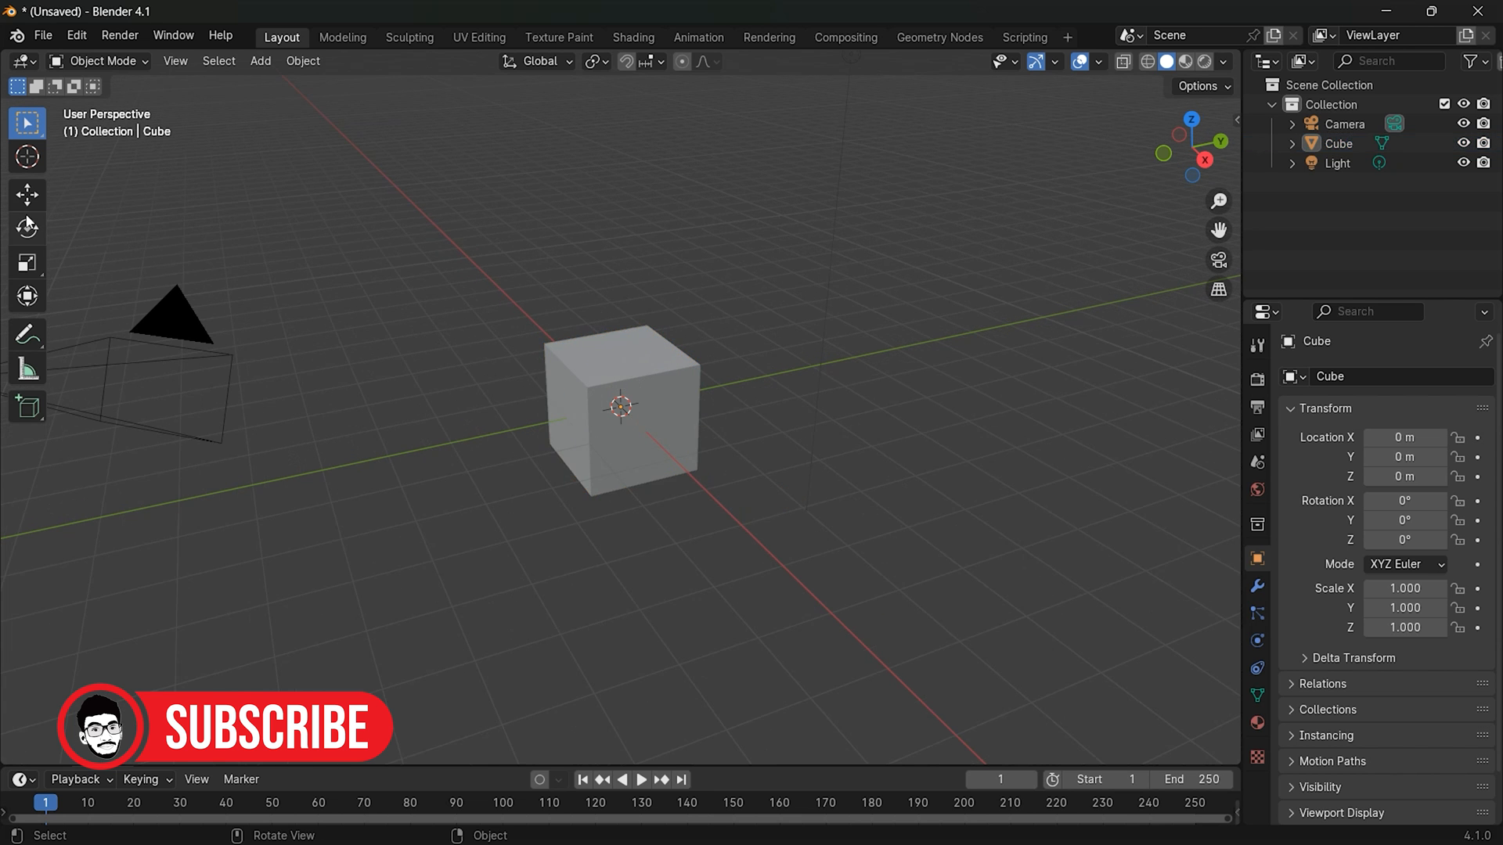
Rotate the moved cube, then view it in the Animation and Shading workspaces
{"action": "left_click", "coordinate": [23, 228]}
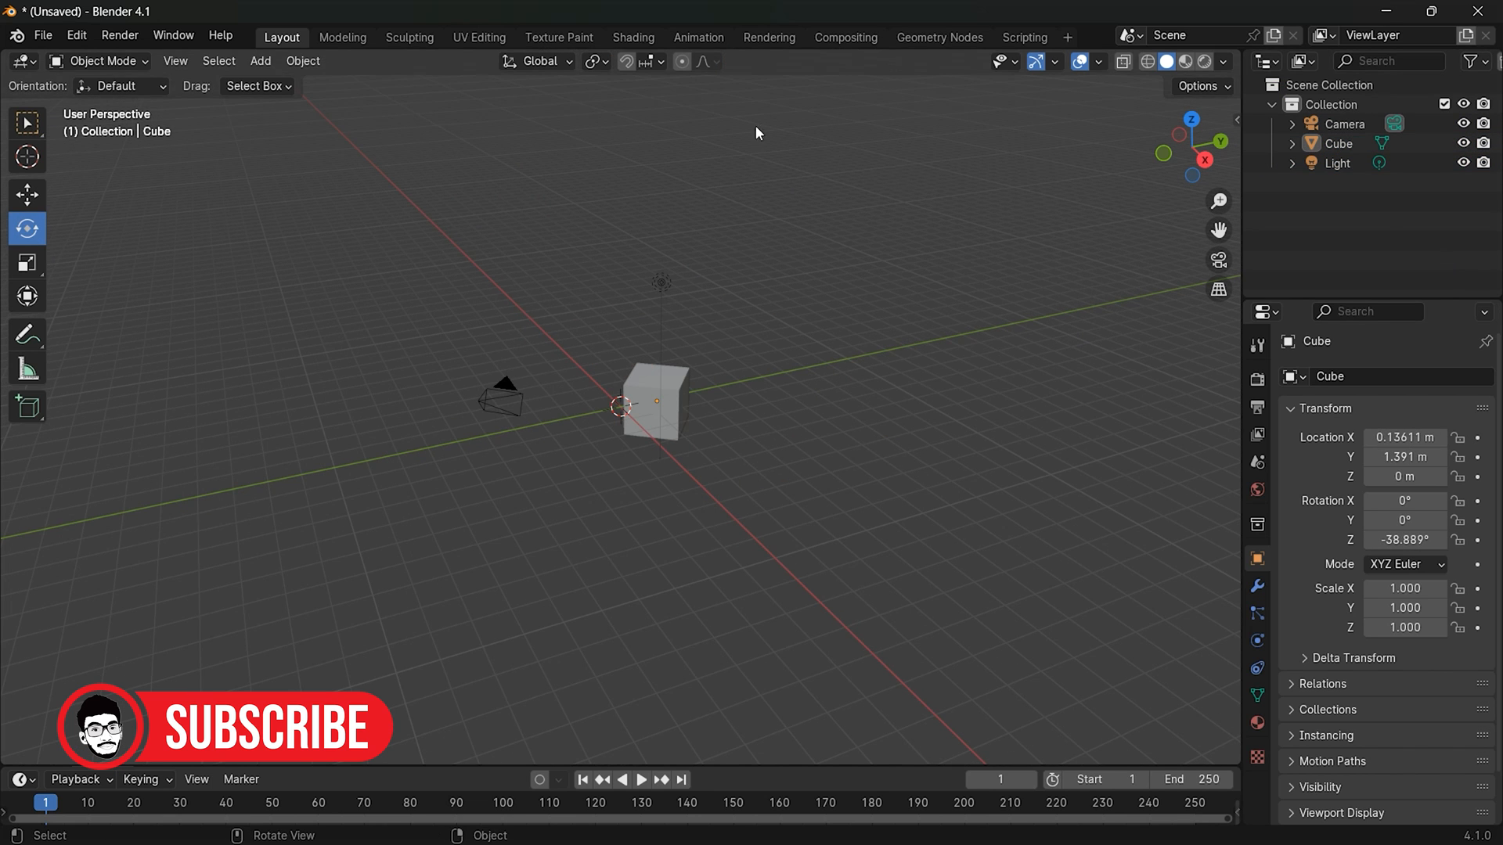
{"action": "left_click", "coordinate": [698, 36]}
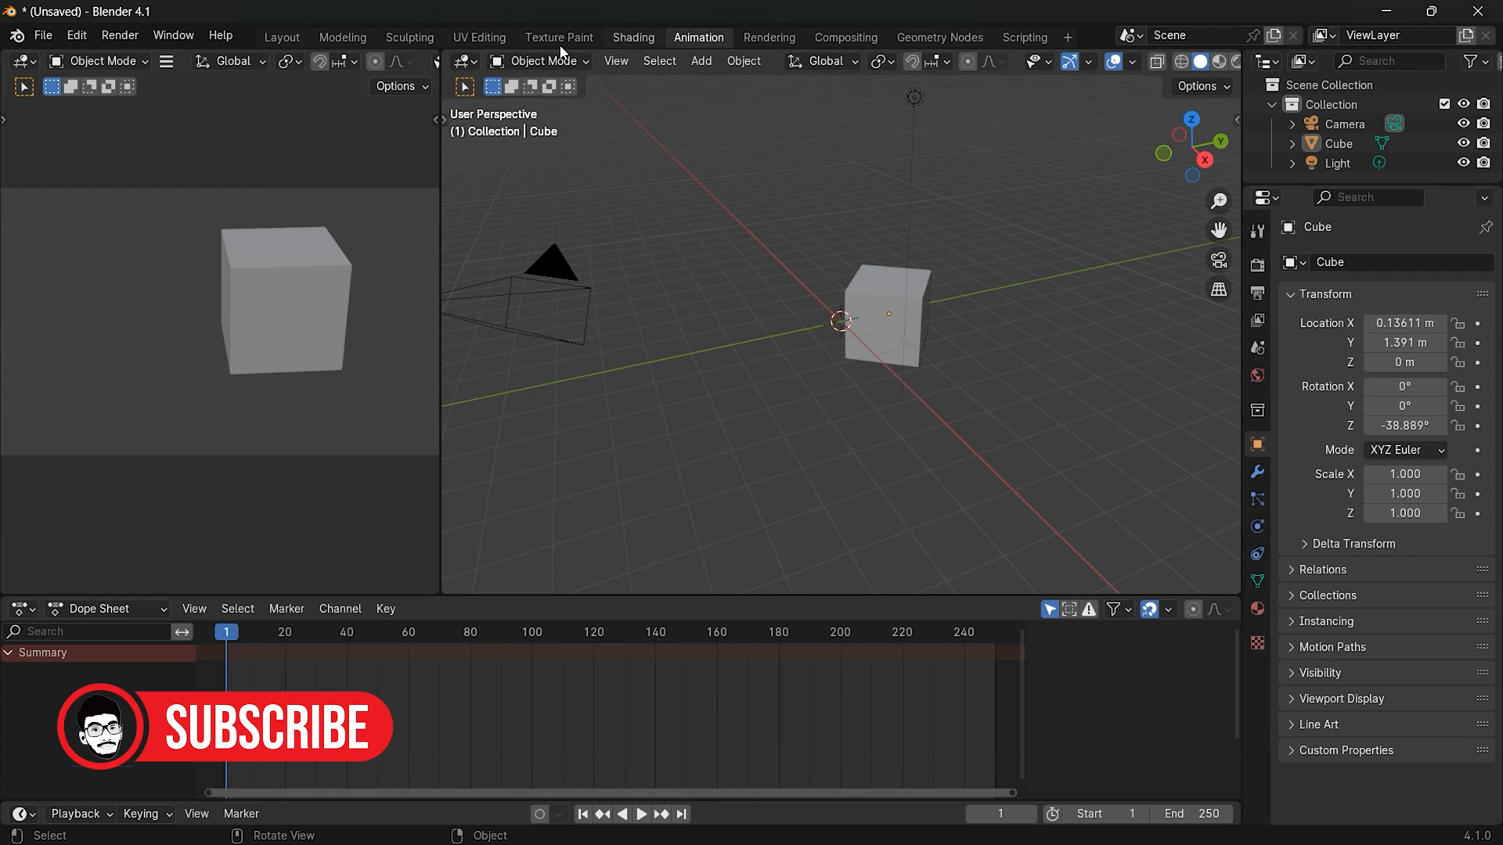
{"action": "left_click", "coordinate": [633, 38]}
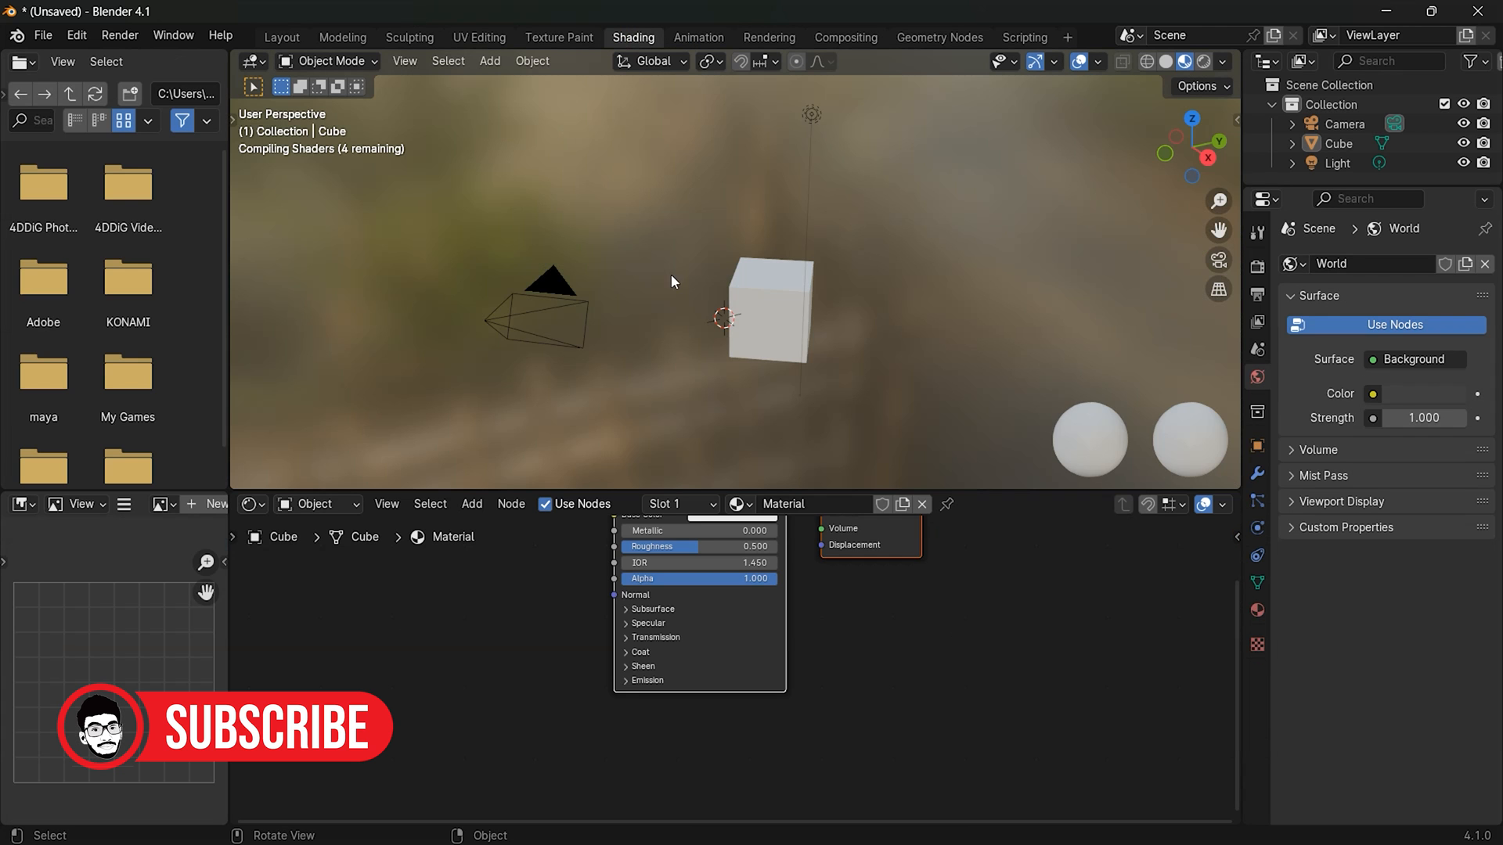
{"action": "mouse_move", "coordinate": [897, 394]}
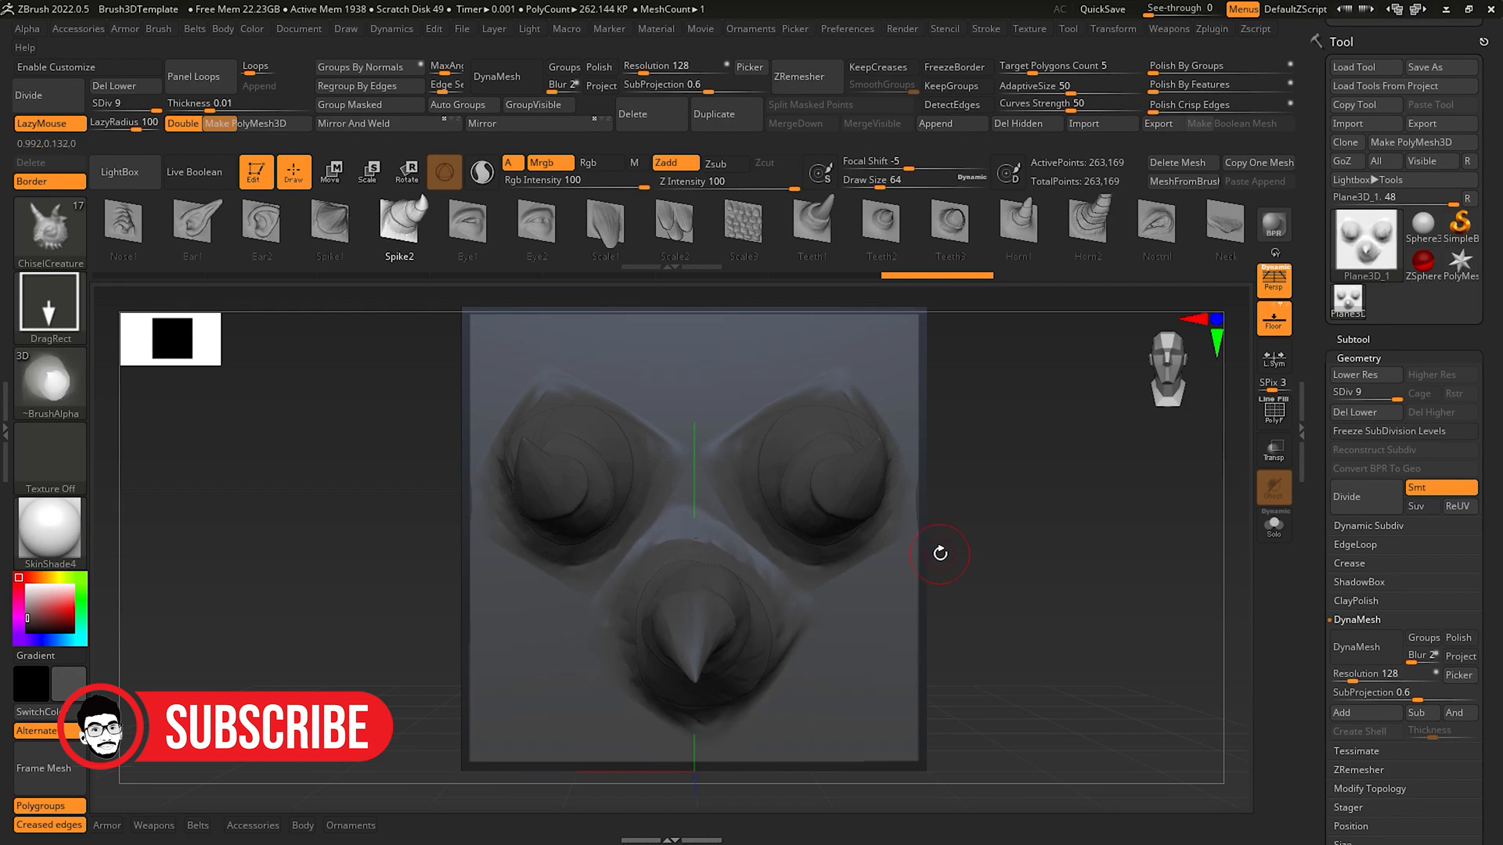
Stamp spikes onto the plane with the Spike2 brush
{"action": "left_click_drag", "start_coordinate": [940, 554], "coordinate": [987, 511]}
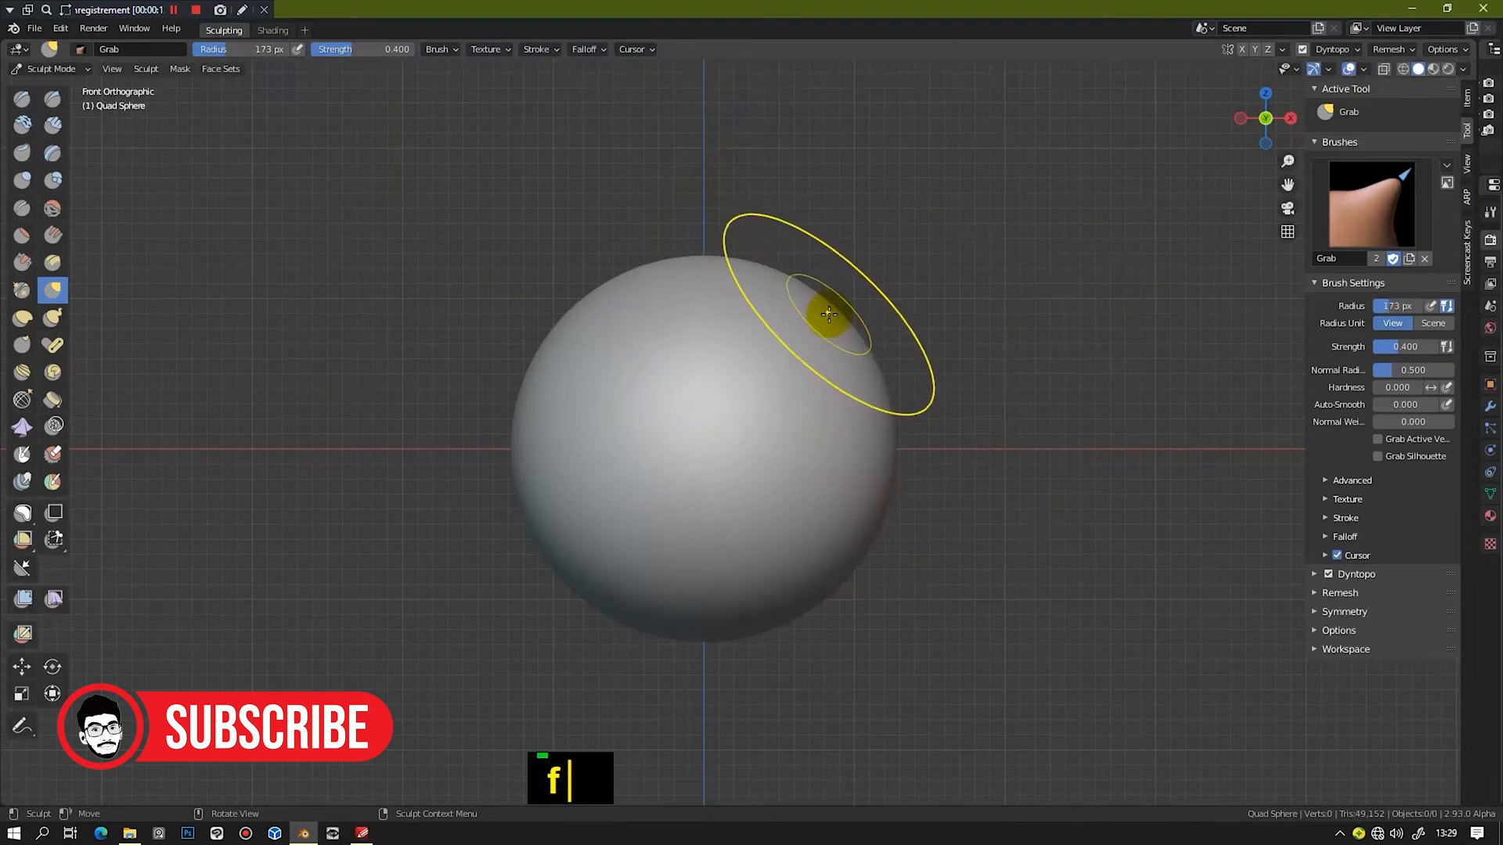
Pull the quad sphere into a long bill and shape the head sides with Grab
{"action": "double_click", "coordinate": [806, 289]}
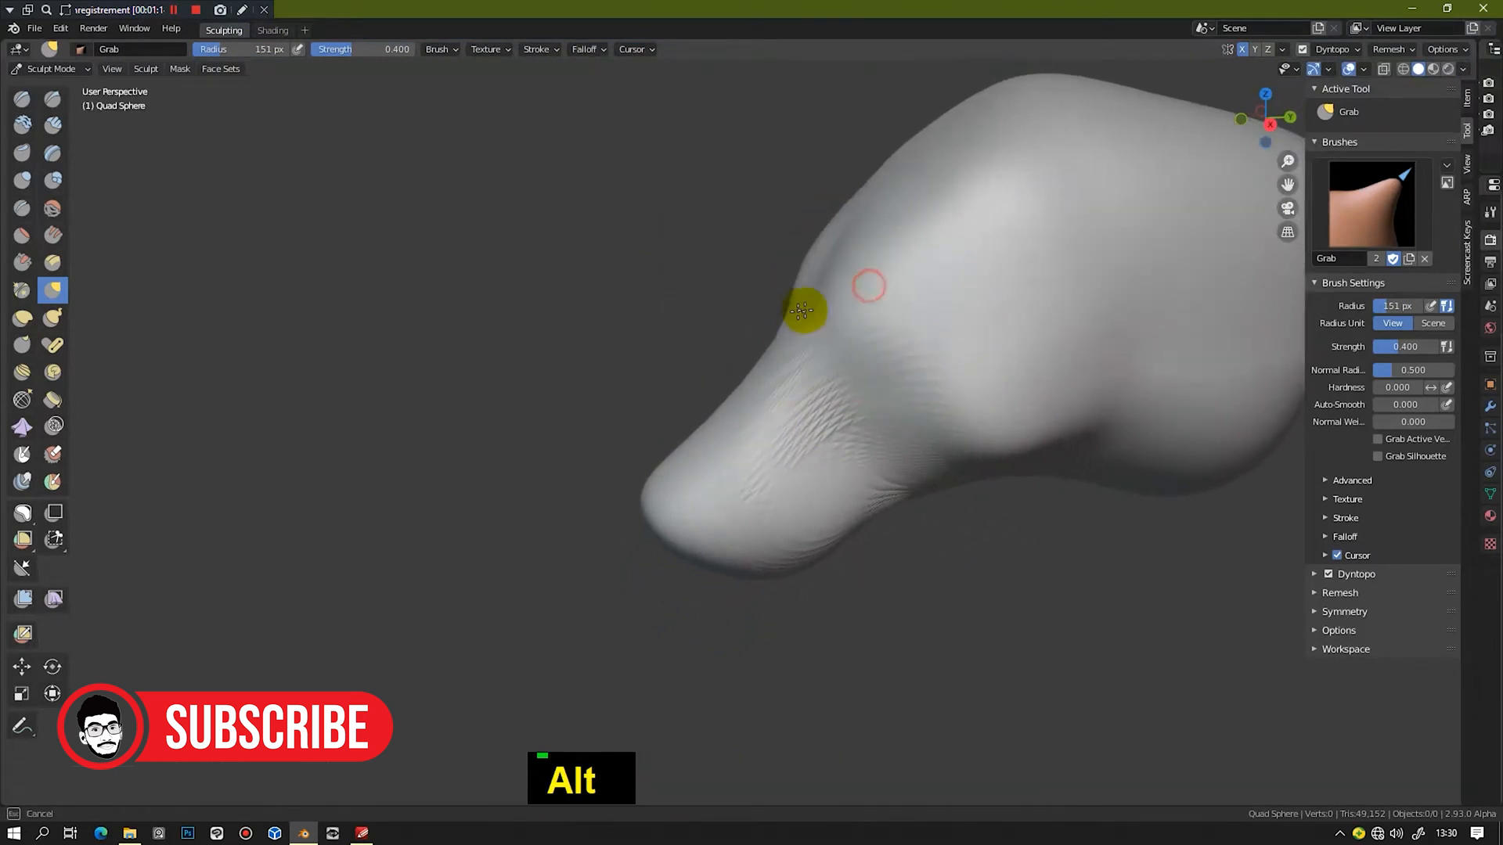
{"action": "left_click_drag", "start_coordinate": [803, 310], "coordinate": [884, 274]}
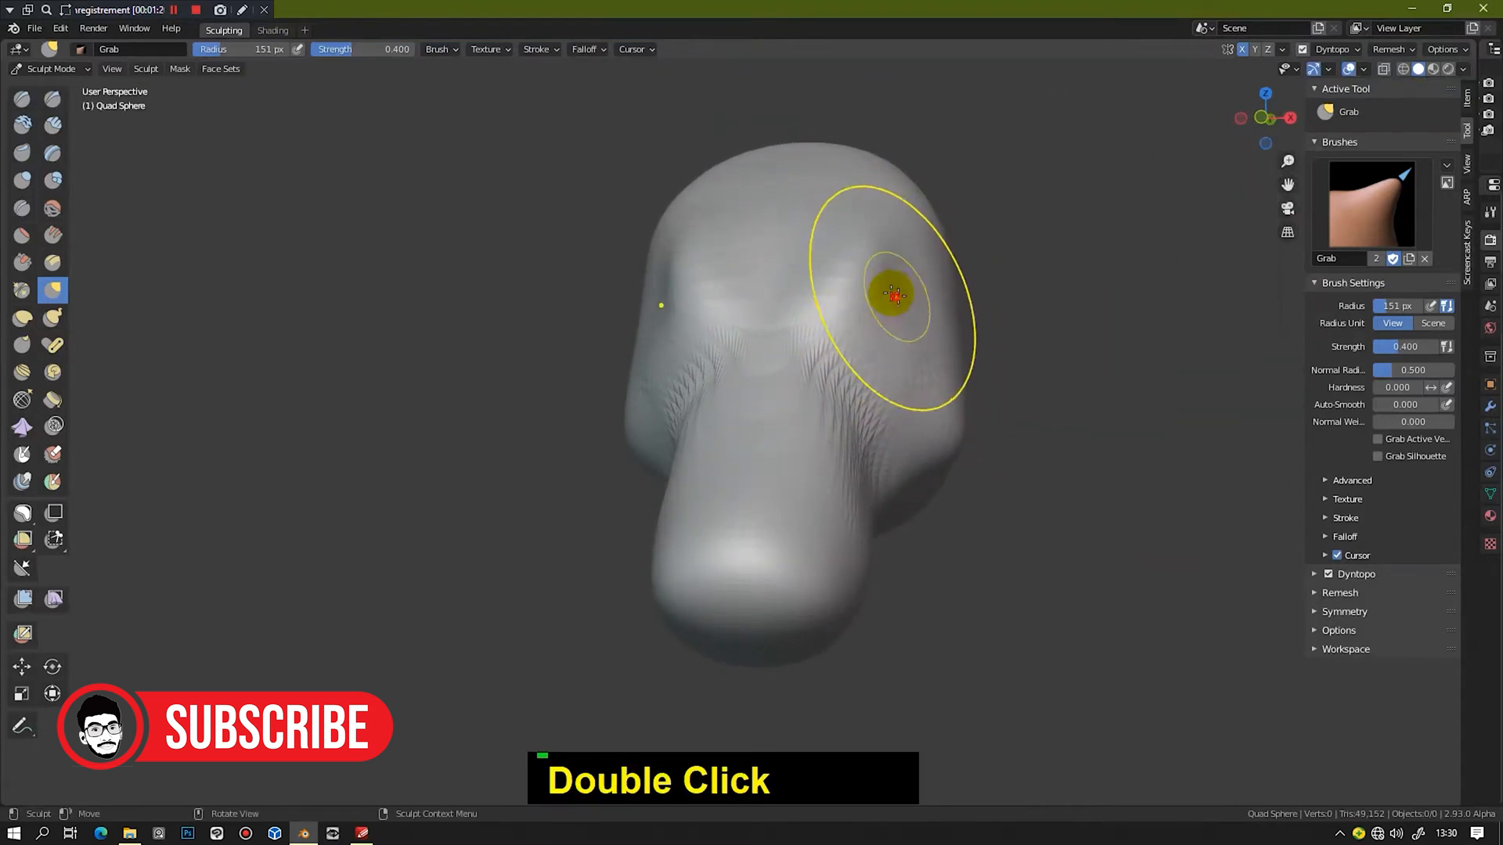
{"action": "left_click_drag", "start_coordinate": [892, 294], "coordinate": [1007, 390]}
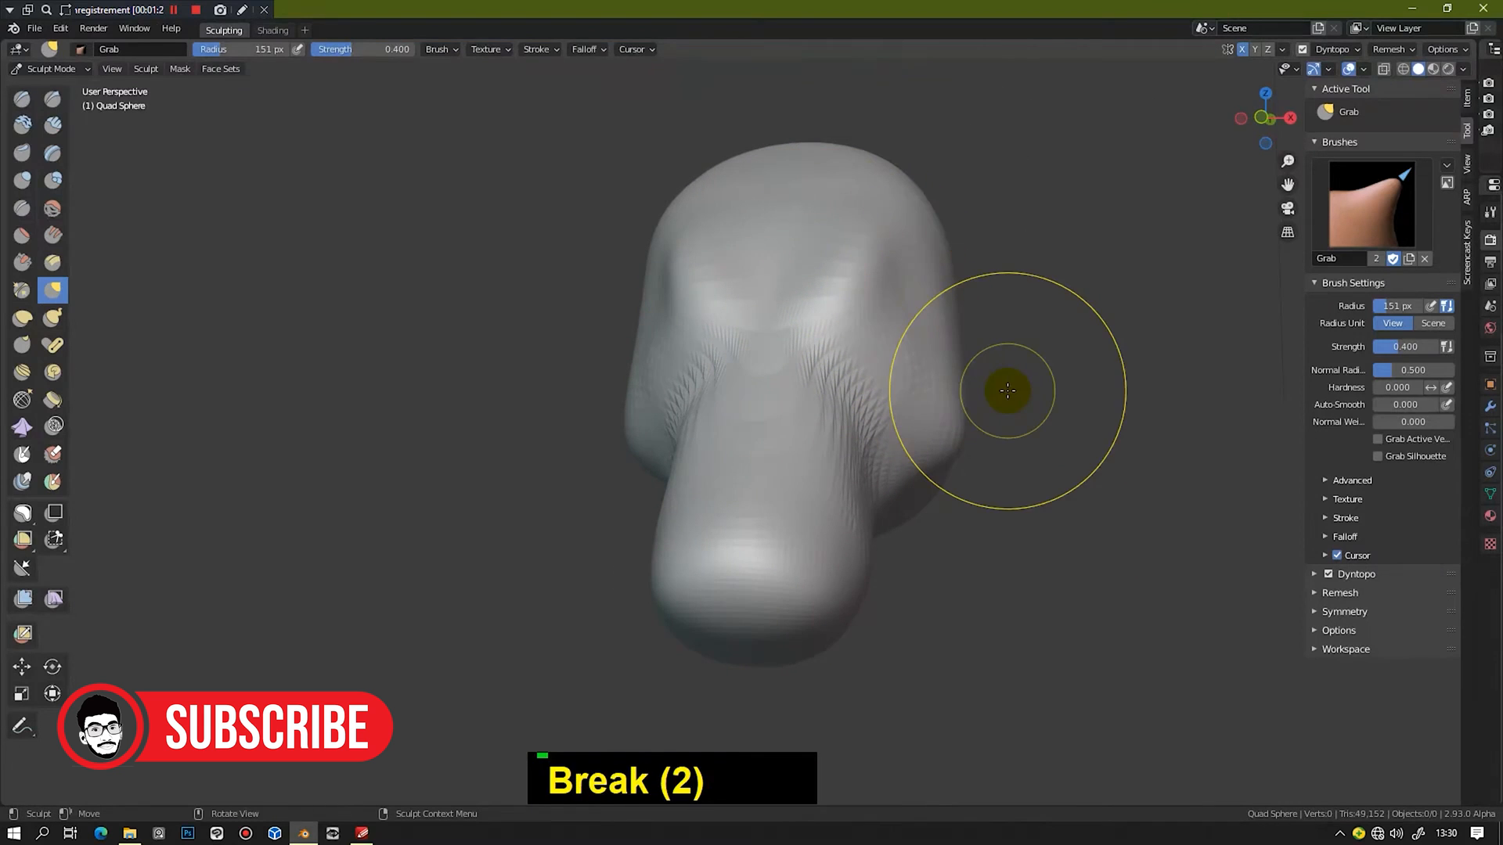
{"action": "left_click_drag", "start_coordinate": [1007, 390], "coordinate": [879, 198]}
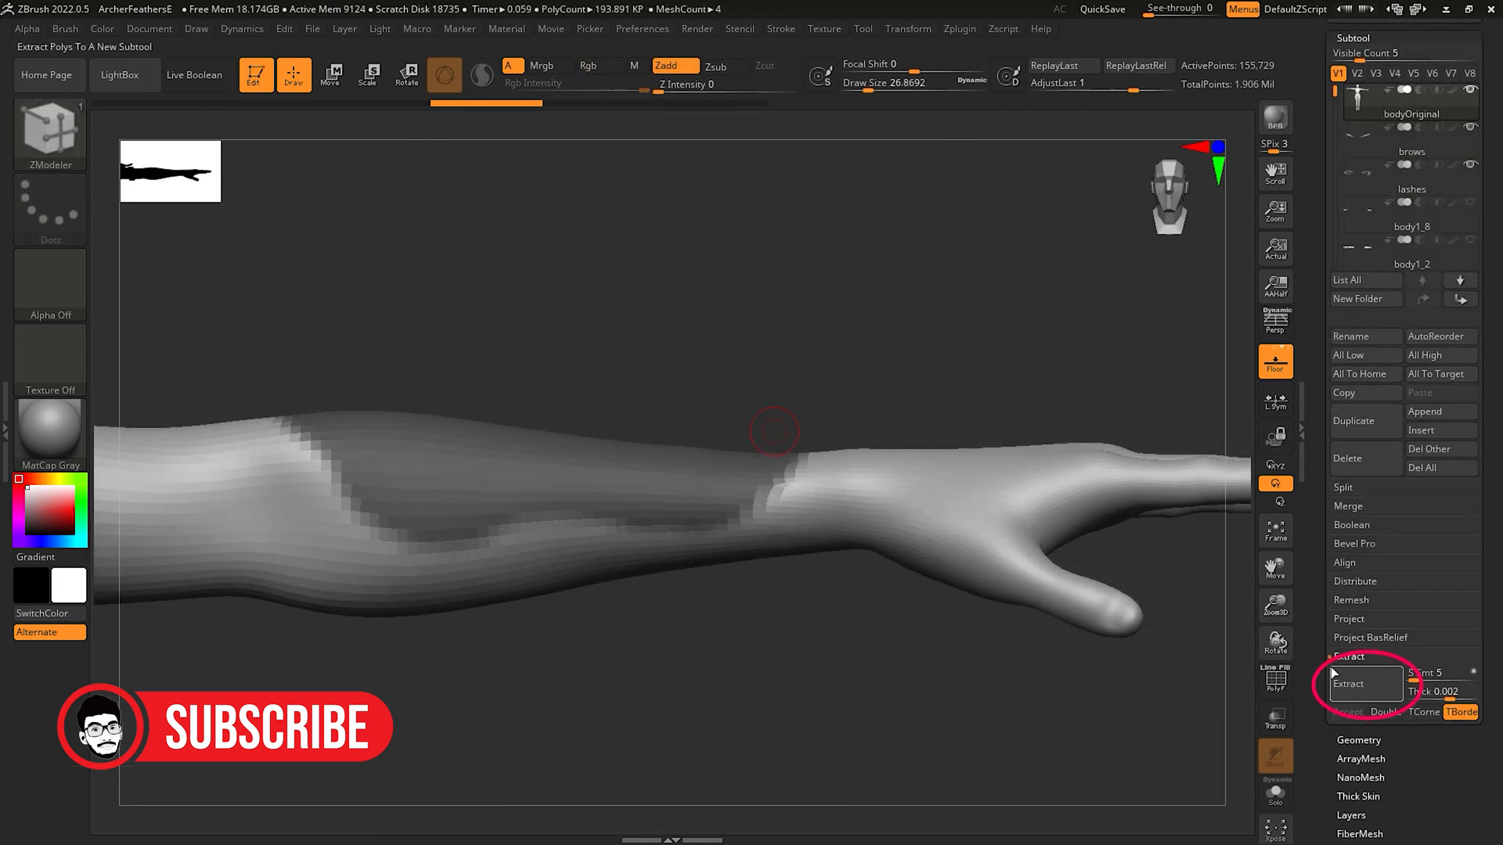
Extract the masked forearm as a shell and reshape its edge with Move
{"action": "left_click", "coordinate": [1348, 683]}
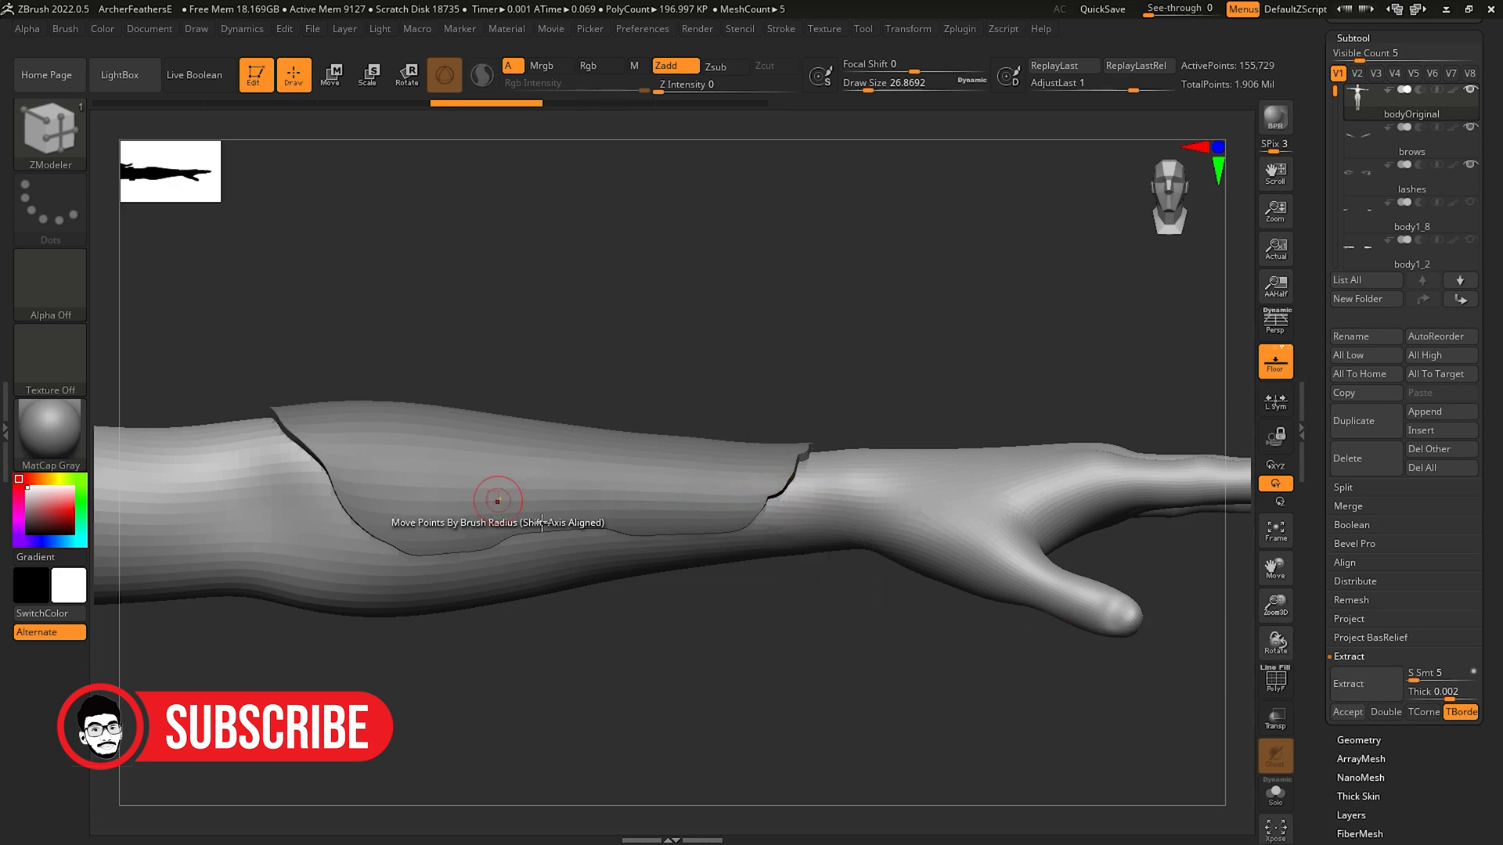
{"action": "left_click_drag", "start_coordinate": [498, 499], "coordinate": [846, 522]}
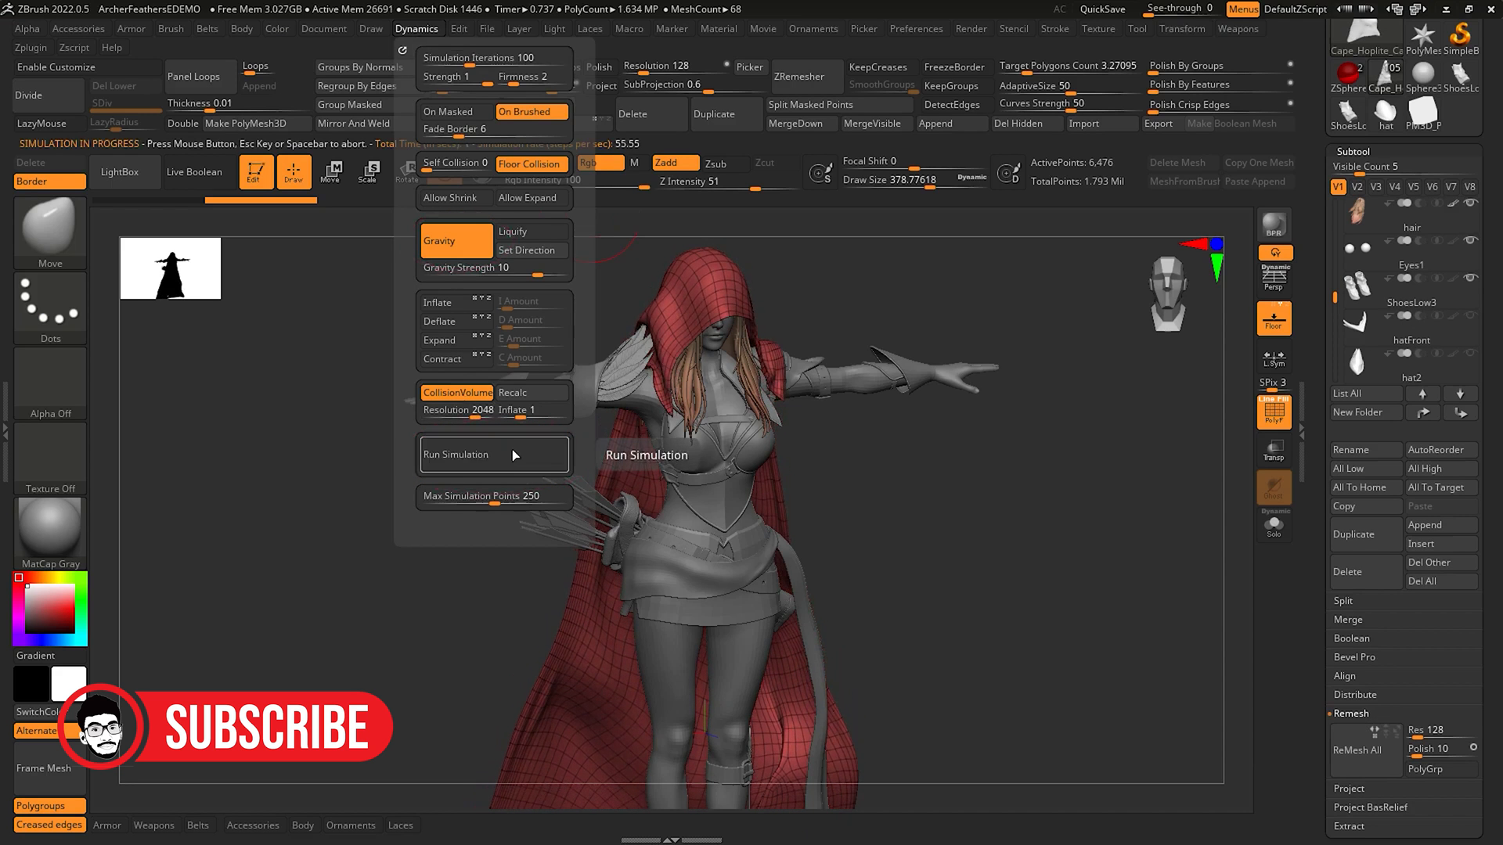
Run the gravity cloth simulation on the red cape twice
{"action": "left_click", "coordinate": [494, 454]}
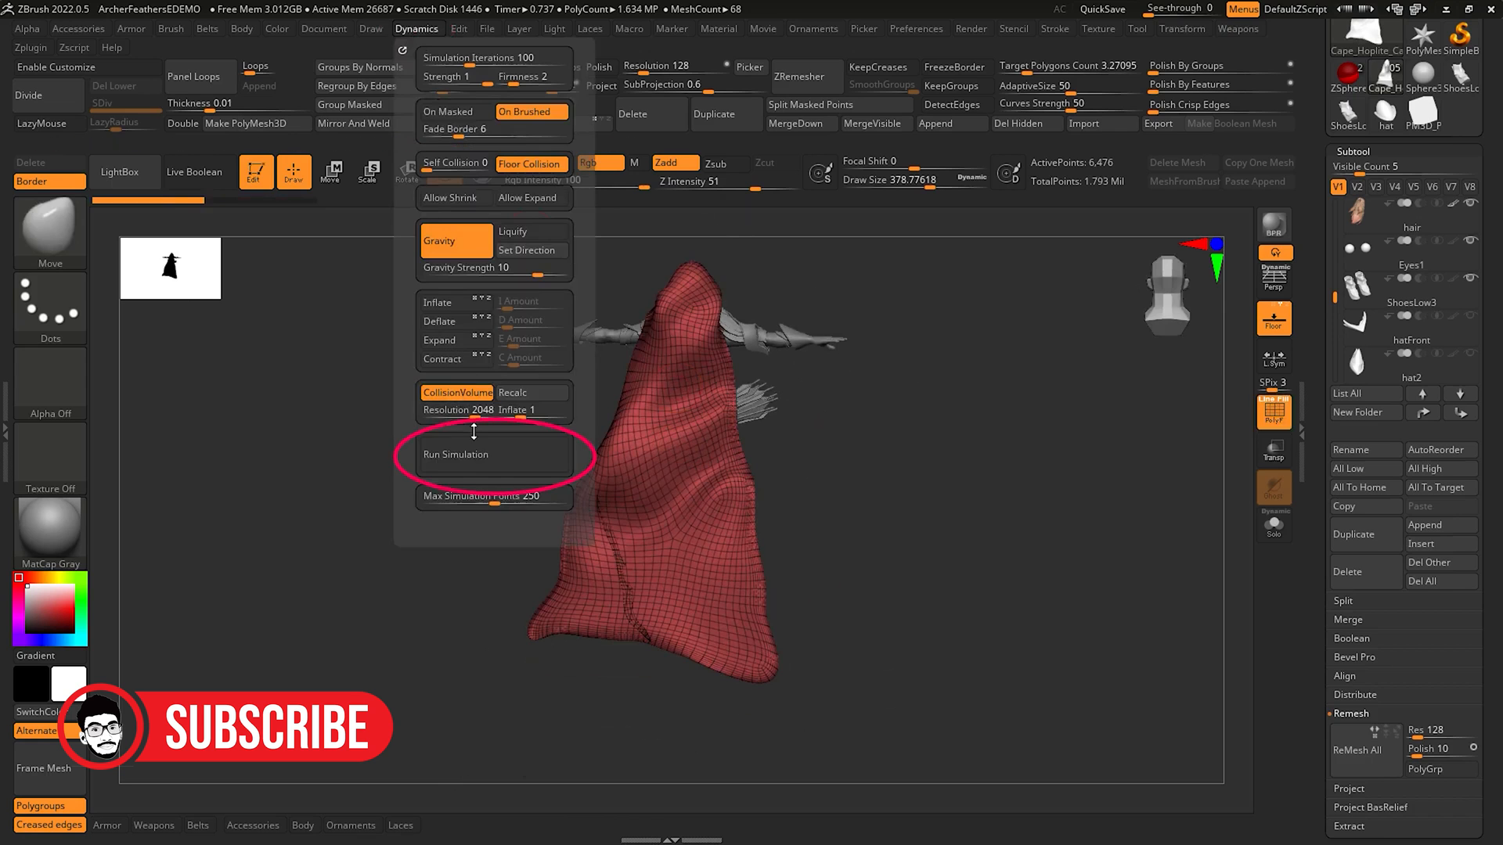
{"action": "left_click", "coordinate": [455, 455]}
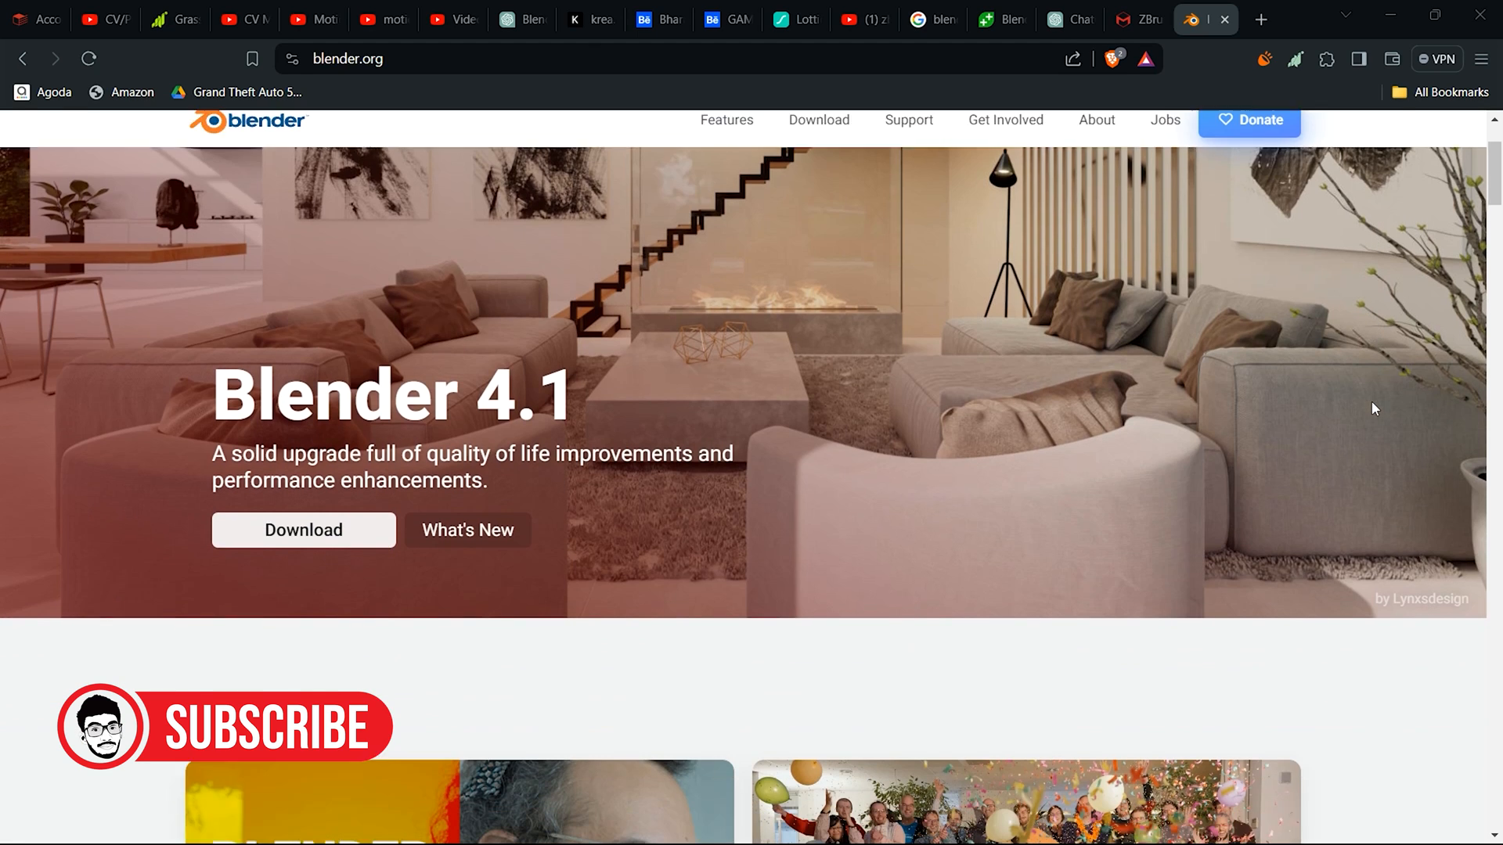
Scroll blender.org through studio and development sections to Free and Open Source
{"action": "scroll", "scroll_direction": "down", "scroll_amount": 3}
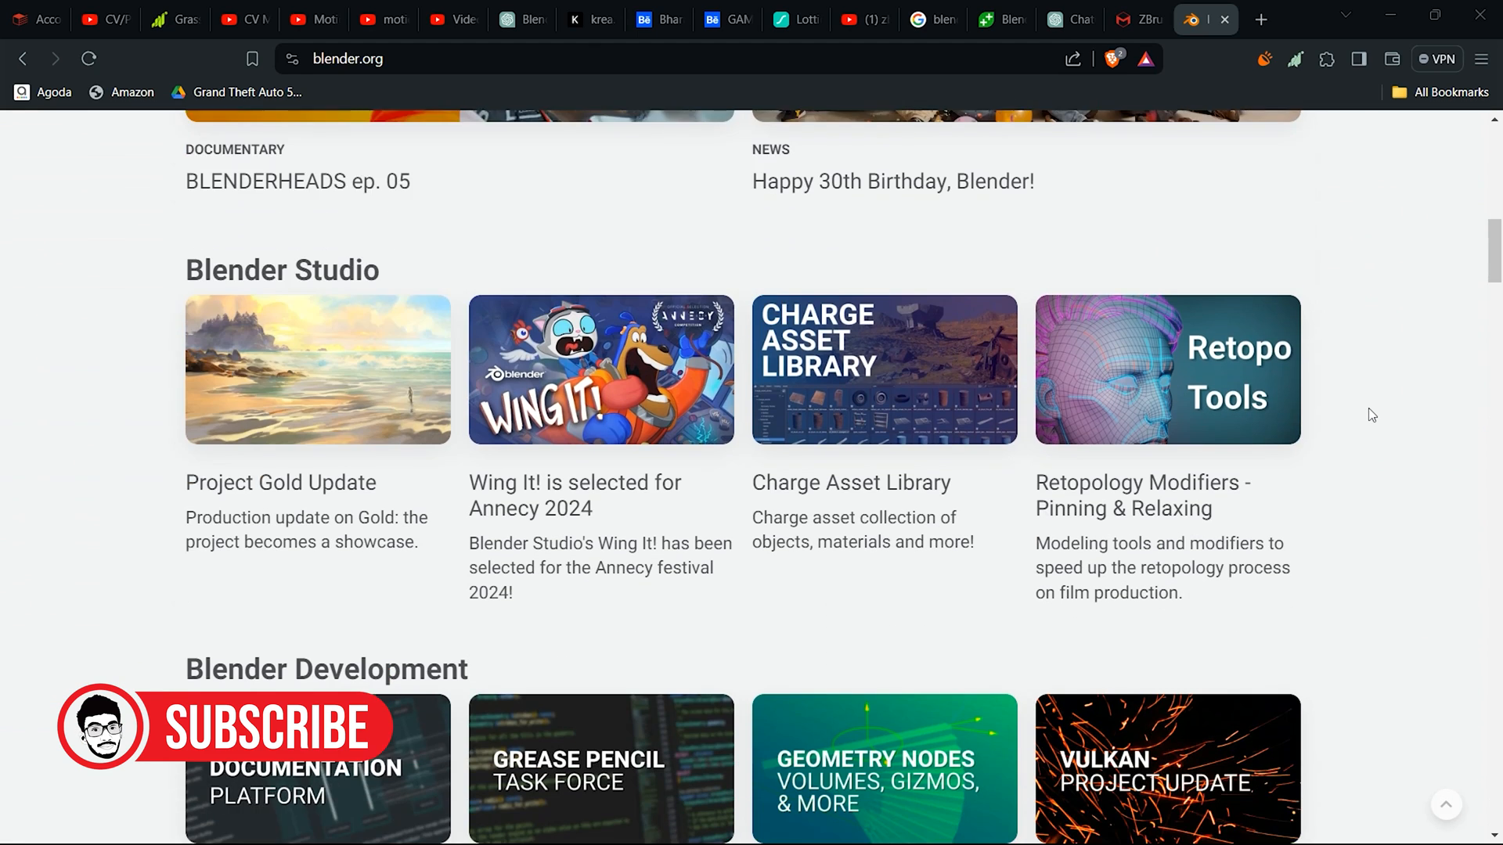
{"action": "scroll", "scroll_direction": "down", "scroll_amount": 3}
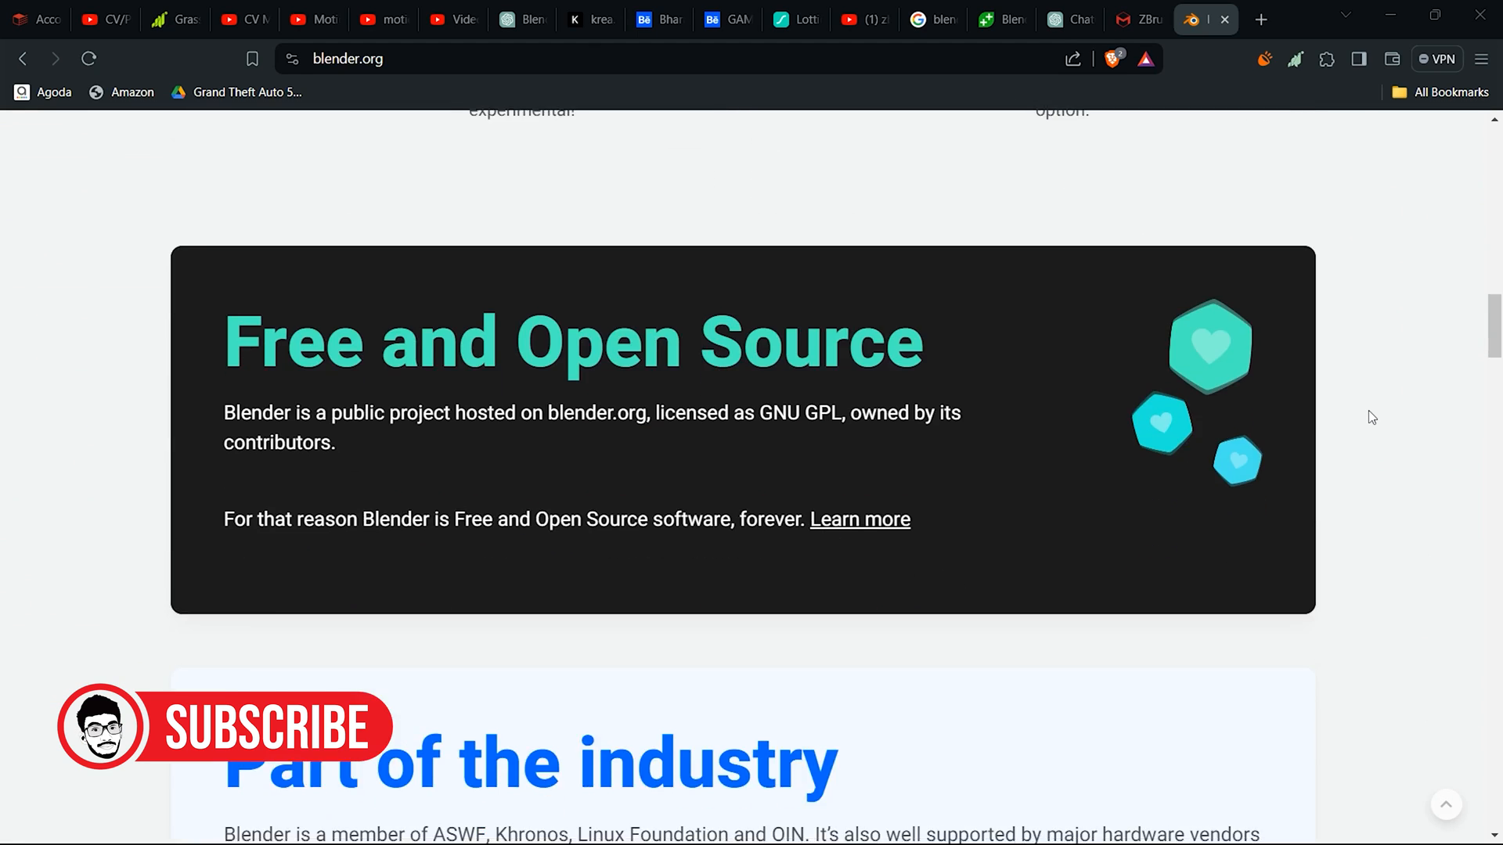
{"action": "scroll", "scroll_direction": "down", "scroll_amount": 3}
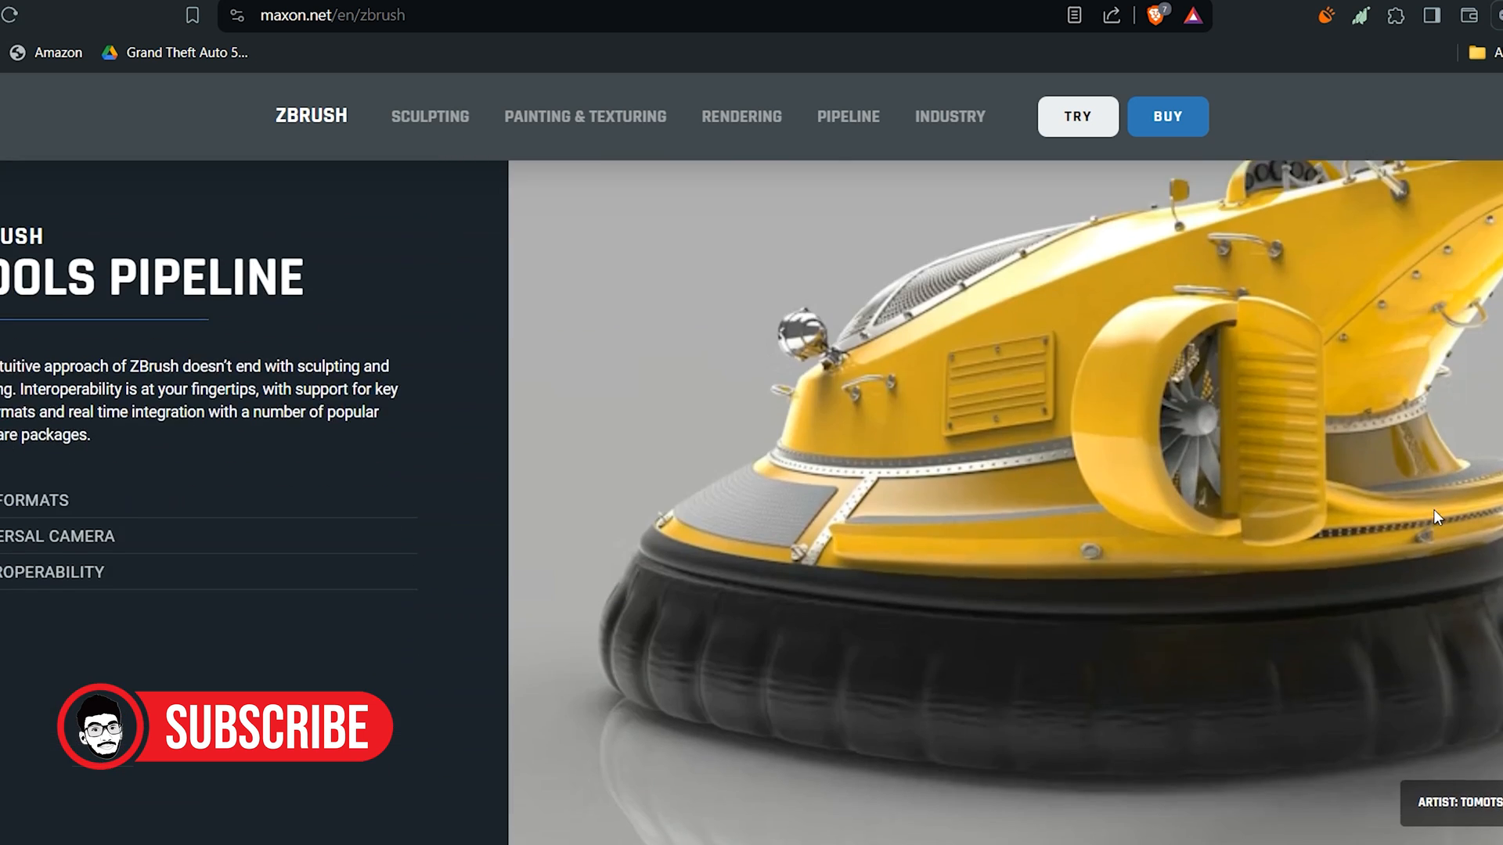
Scroll the ZBrush page past Tools Pipeline to System Requirements
{"action": "scroll", "scroll_direction": "down", "scroll_amount": 3}
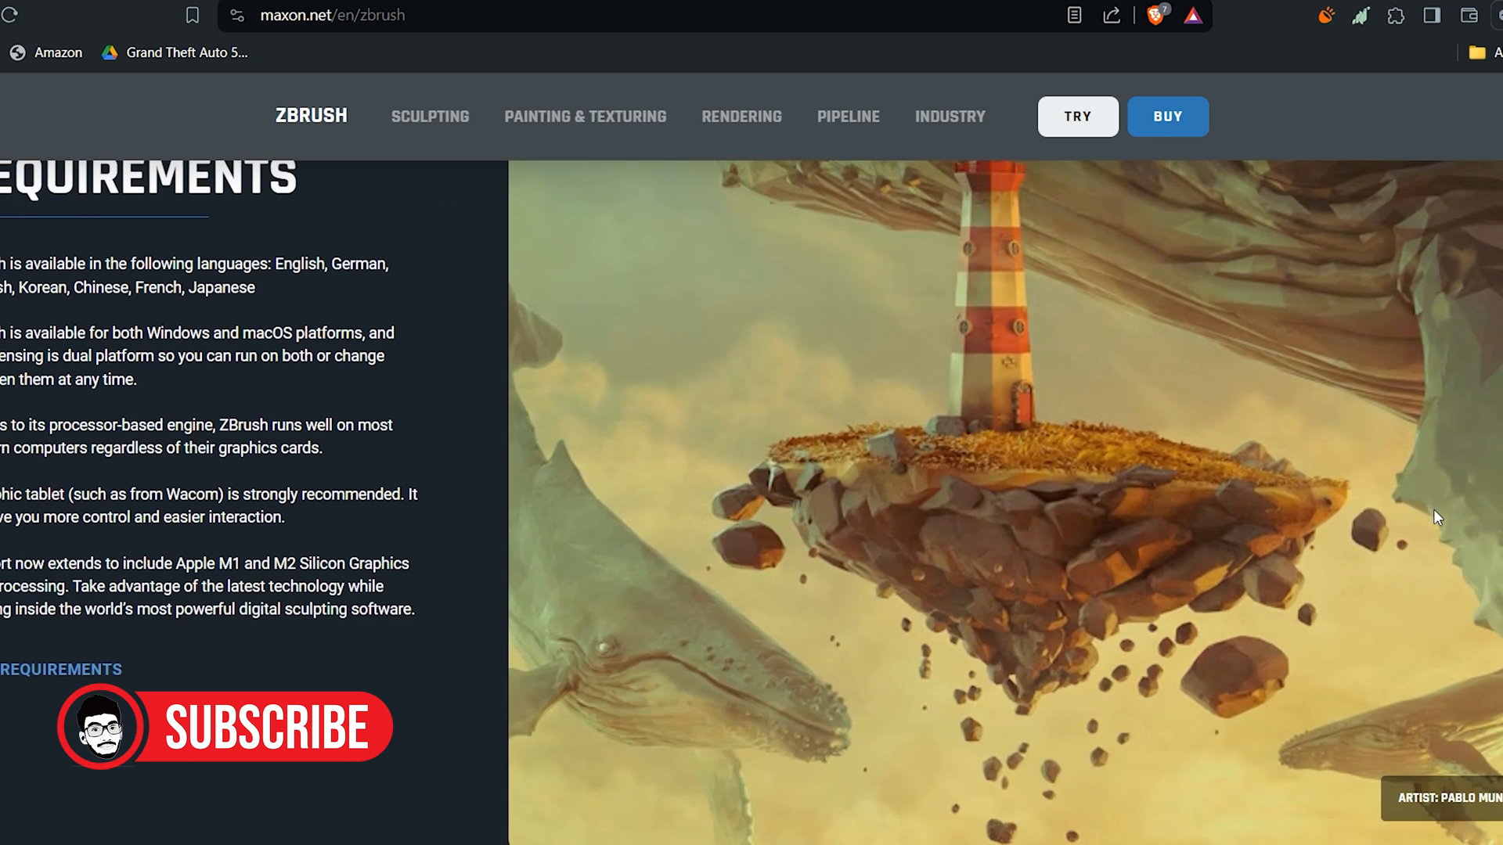
{"action": "scroll", "scroll_direction": "down", "scroll_amount": 3}
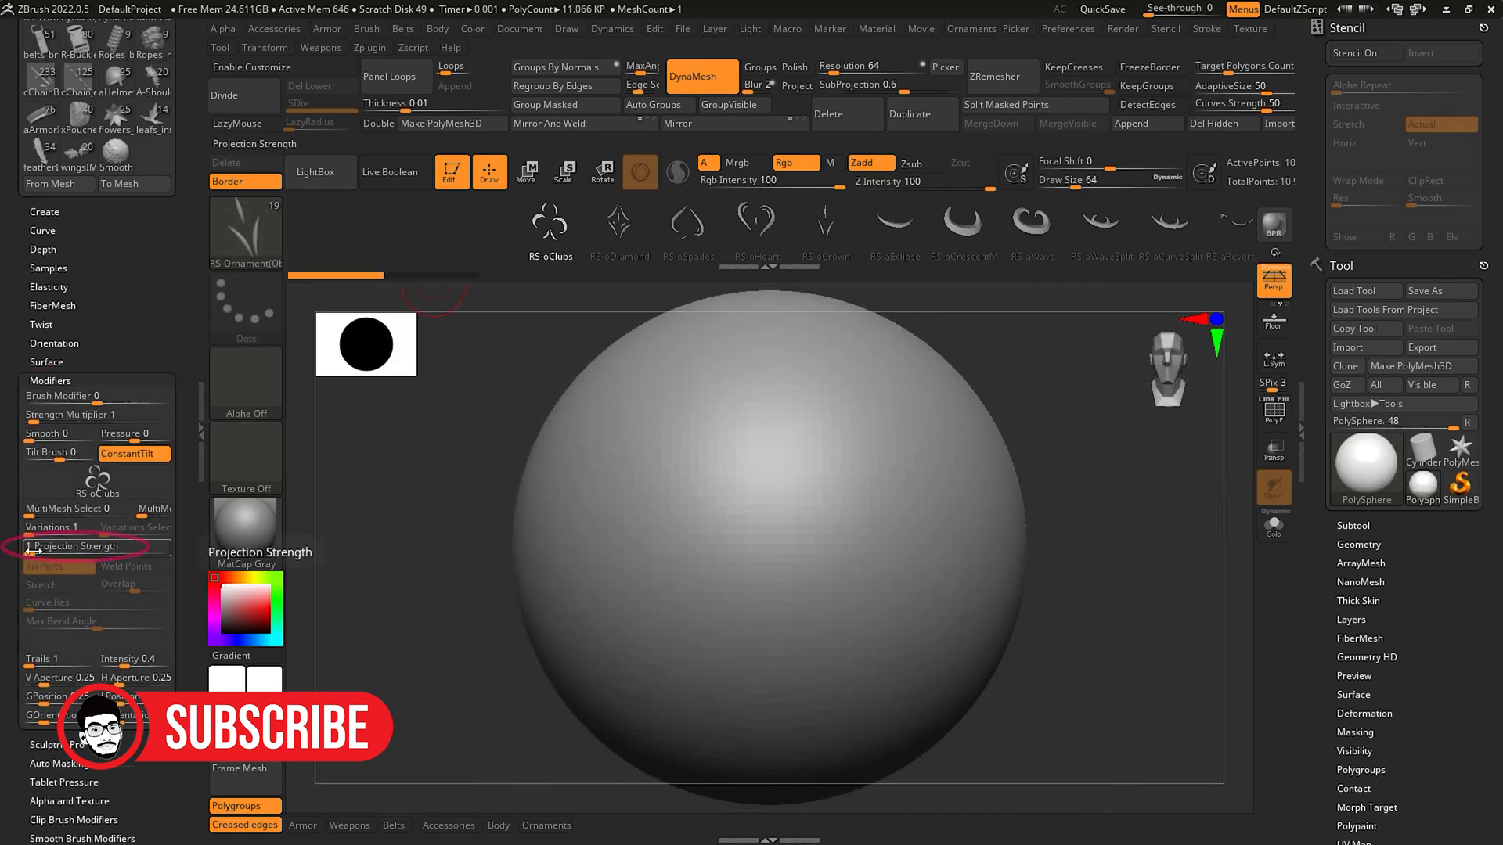
Set the RS-oClubs projection strength and drag a club ornament onto the sphere's front
{"action": "left_click", "coordinate": [767, 651]}
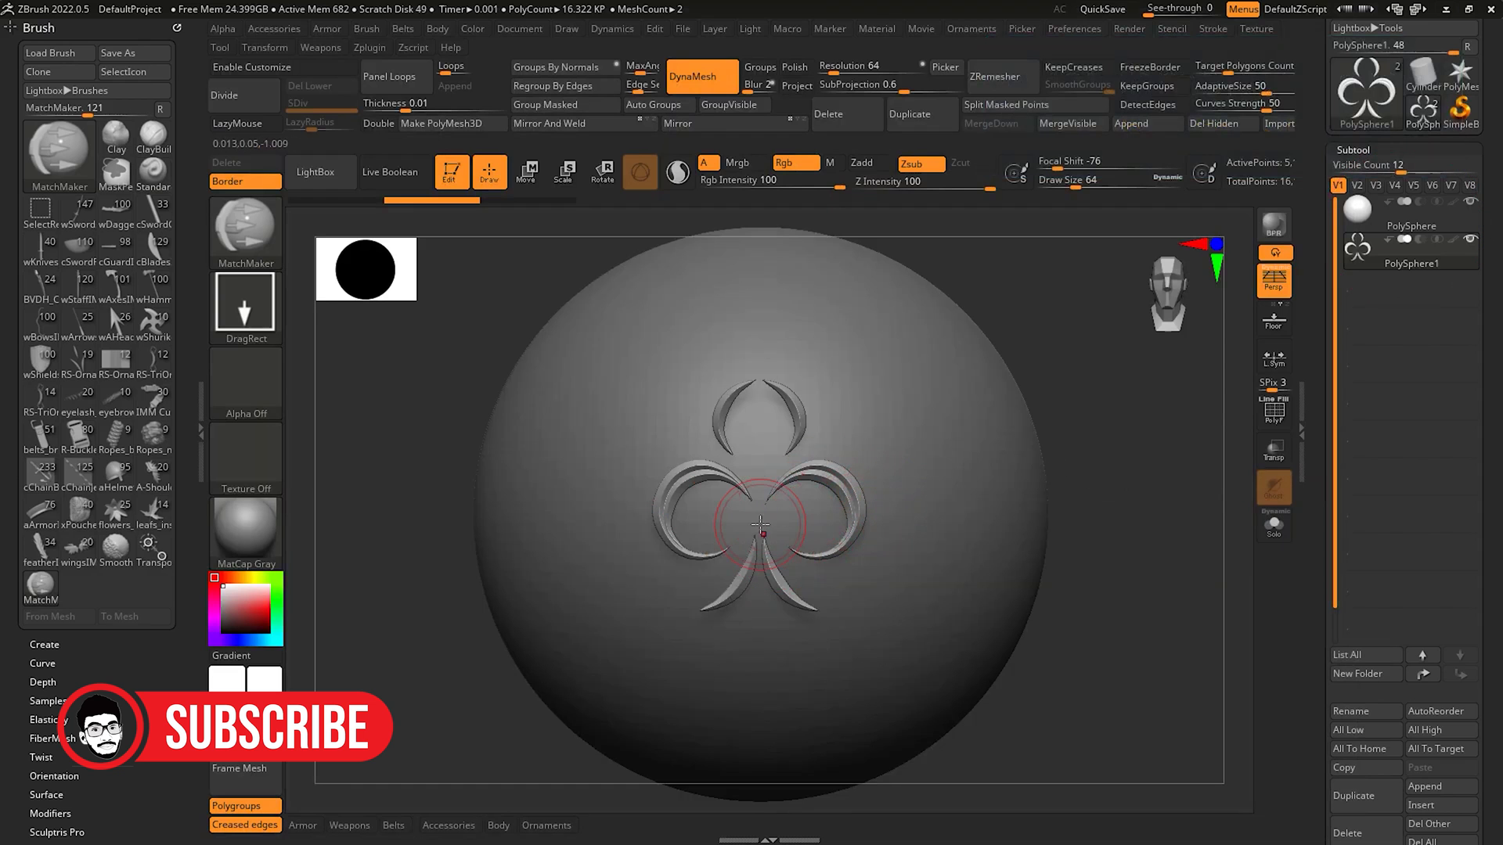
{"action": "left_click_drag", "start_coordinate": [760, 524], "coordinate": [842, 648]}
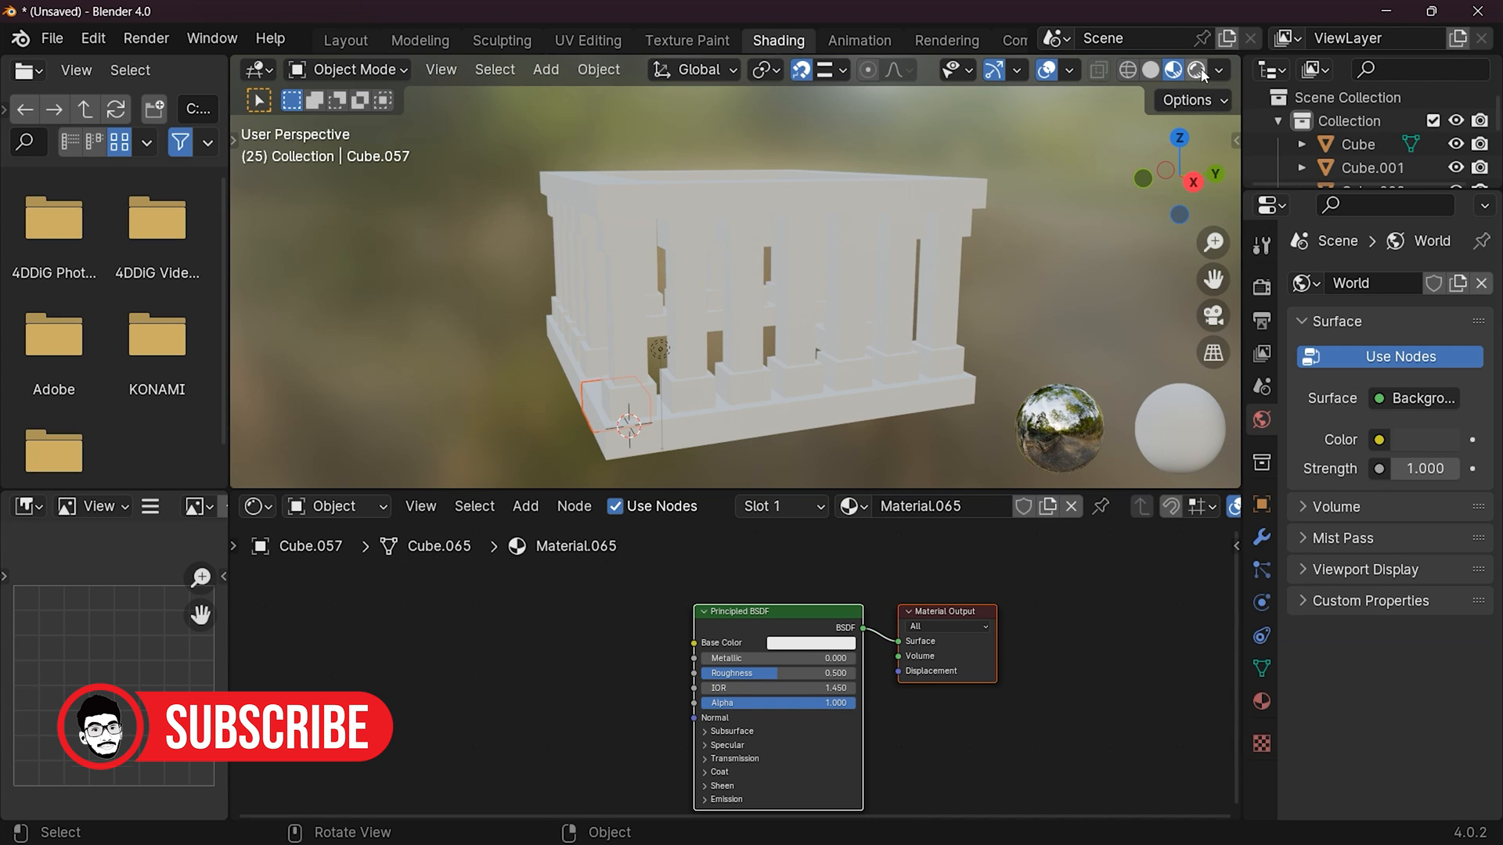
Open Blender's viewport shading dropdown to show the HDRI environment previews for the temple
{"action": "left_click", "coordinate": [1219, 69]}
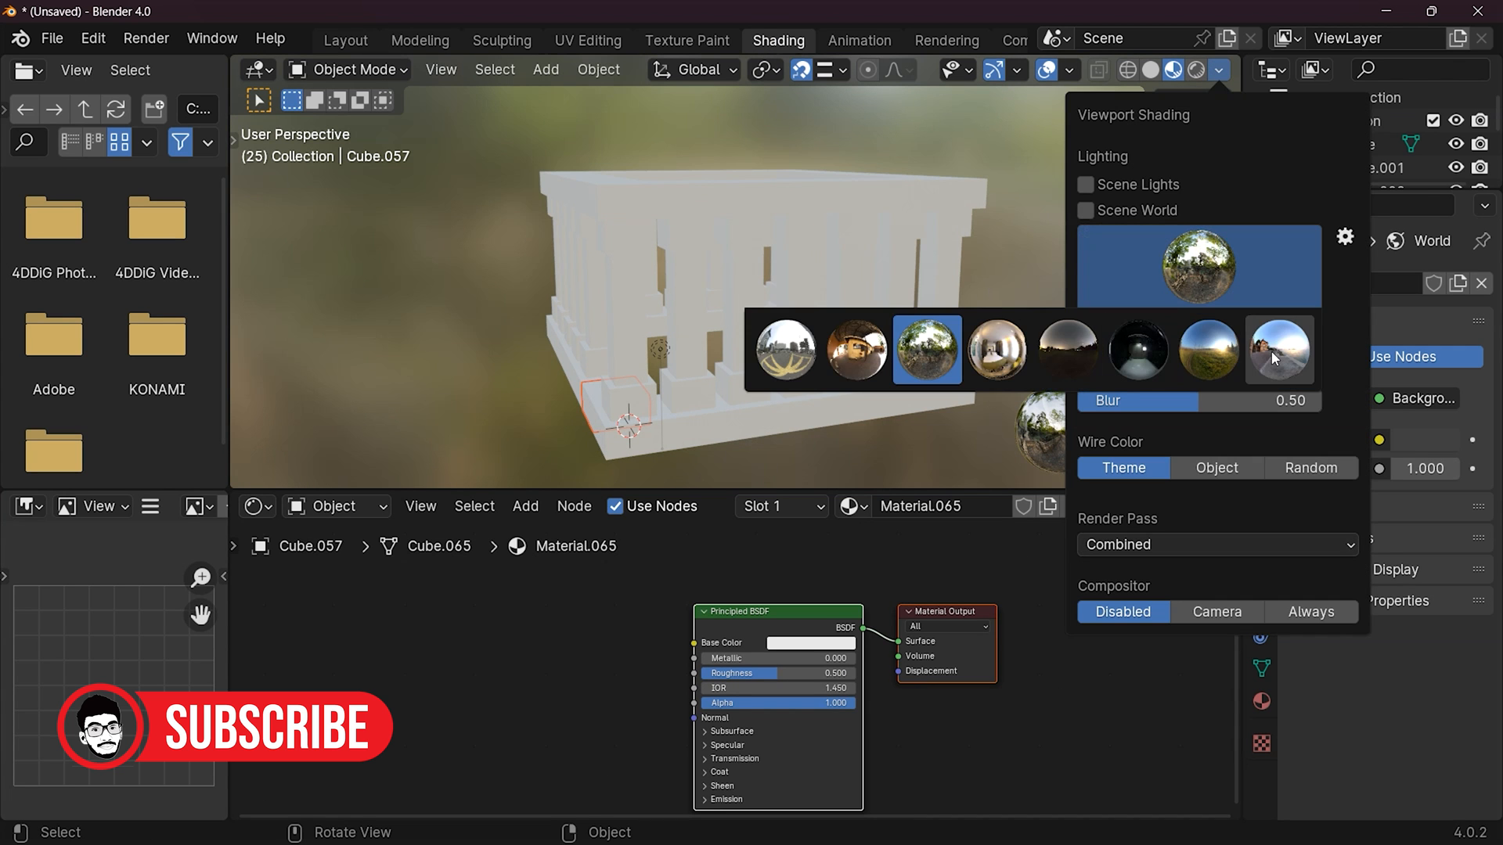